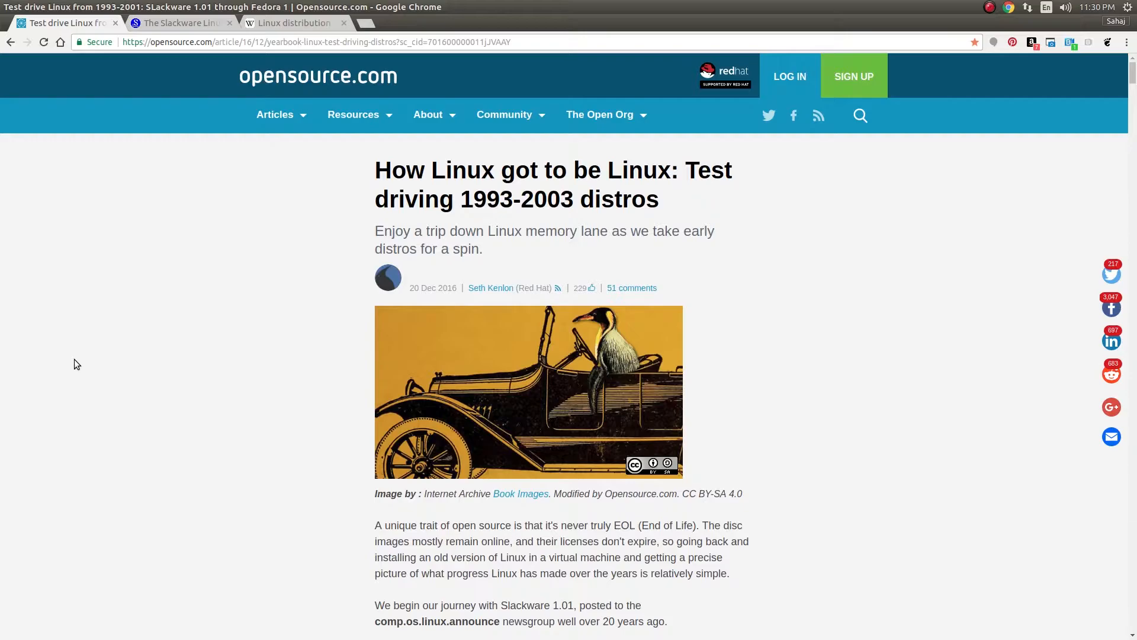
pyautogui.moveTo(294, 248)
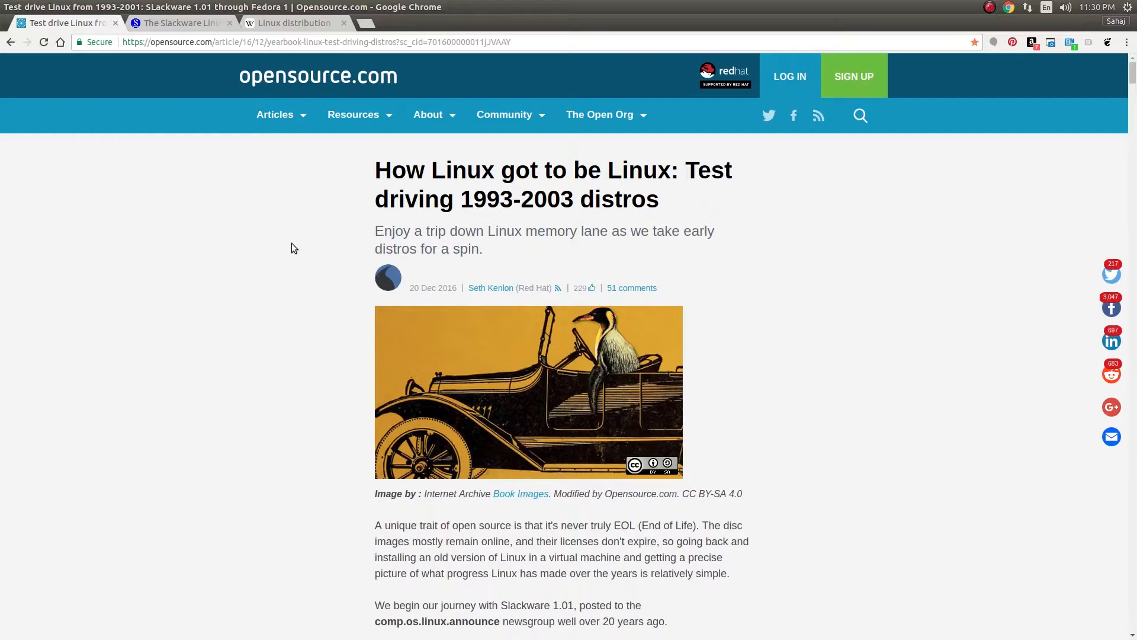
pyautogui.moveTo(246, 345)
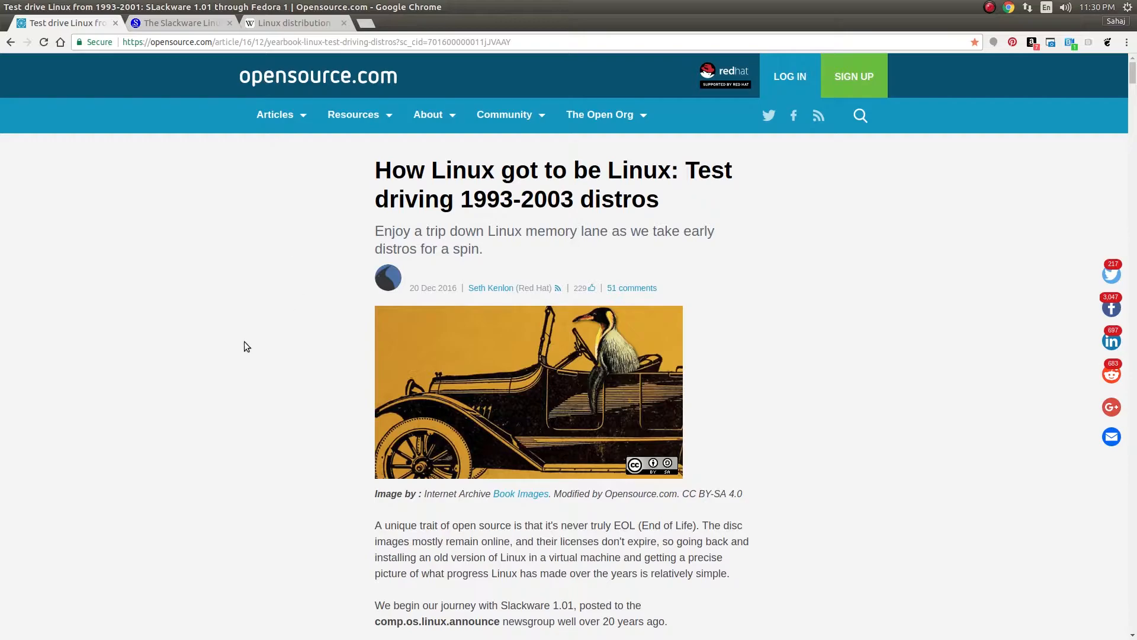
pyautogui.moveTo(228, 337)
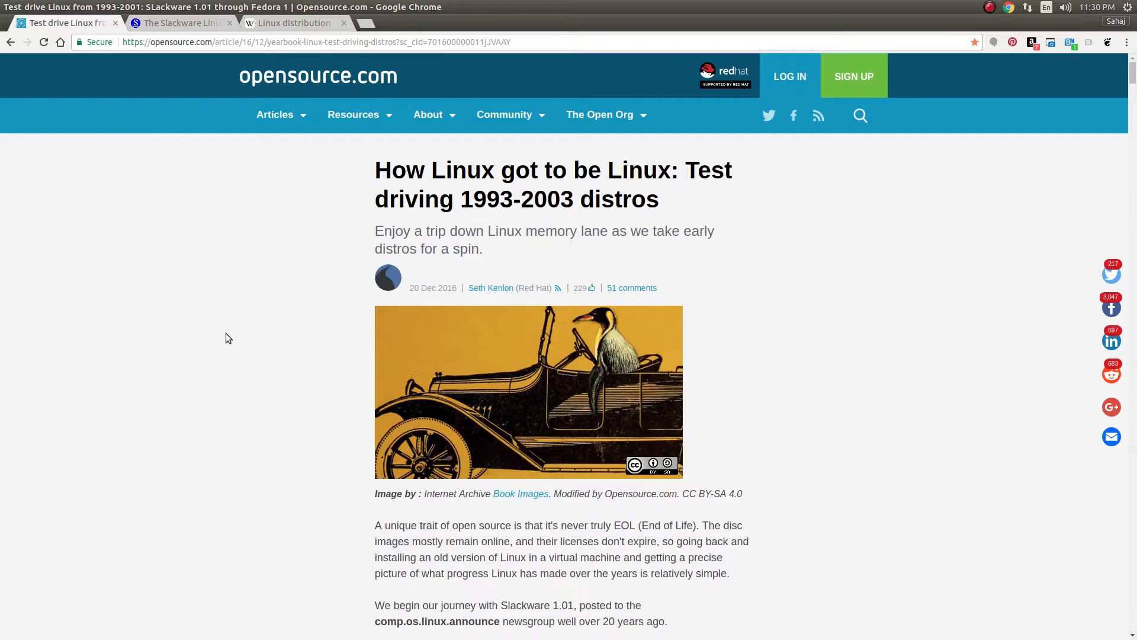
pyautogui.moveTo(440, 287)
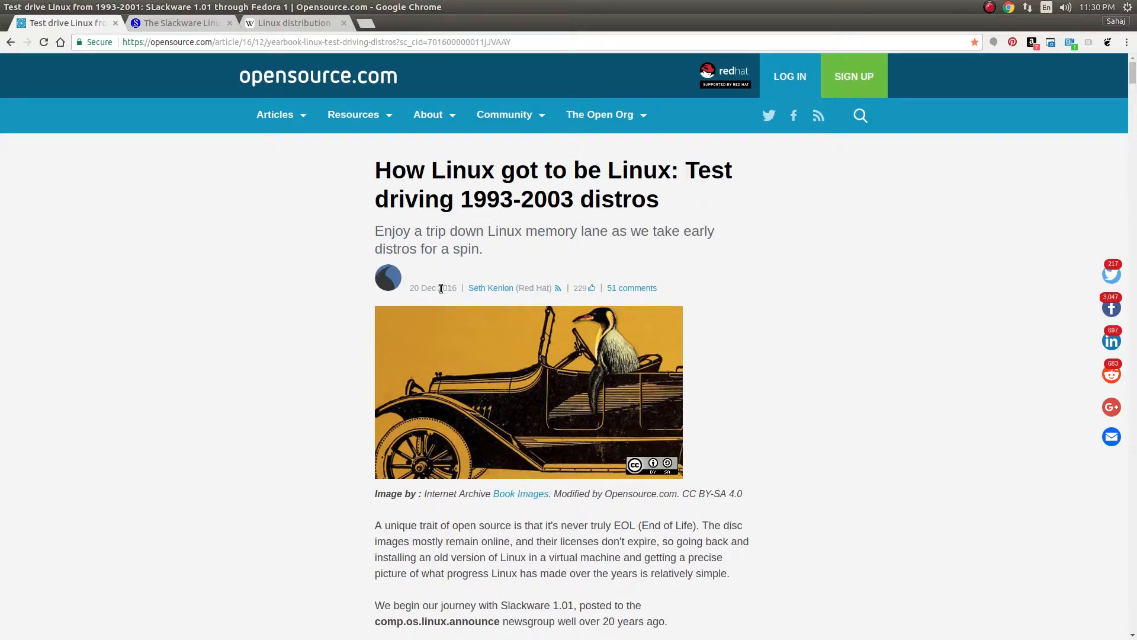
# Check the article's date, then read down to the Slackware 1.01 (1993) heading and qemu-kvm command.
pyautogui.doubleClick(446, 288)
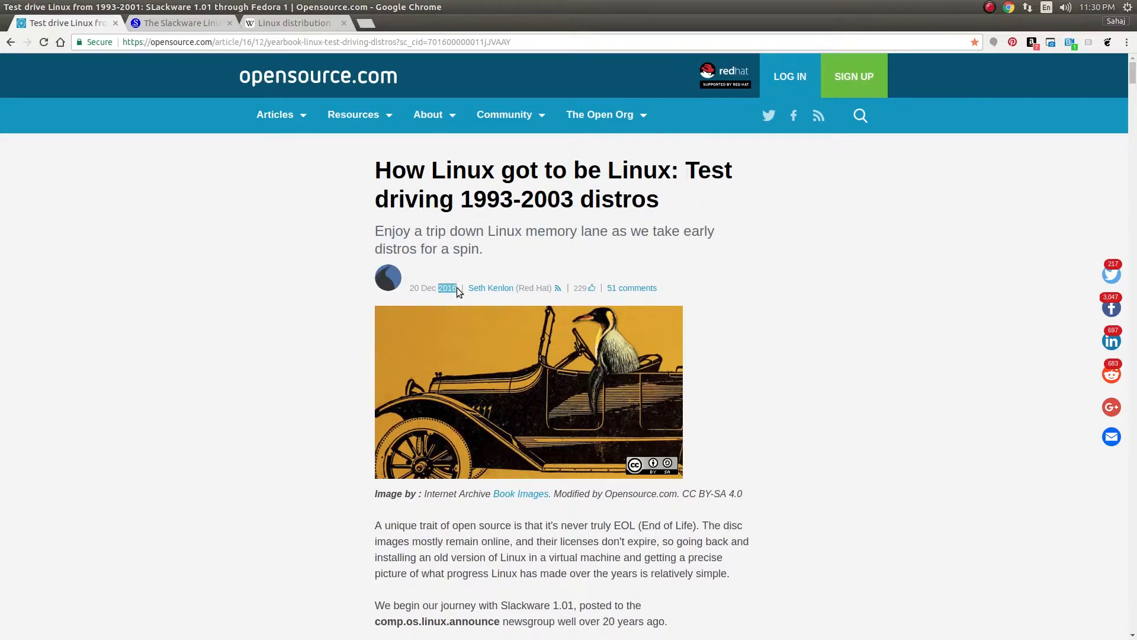
pyautogui.click(309, 349)
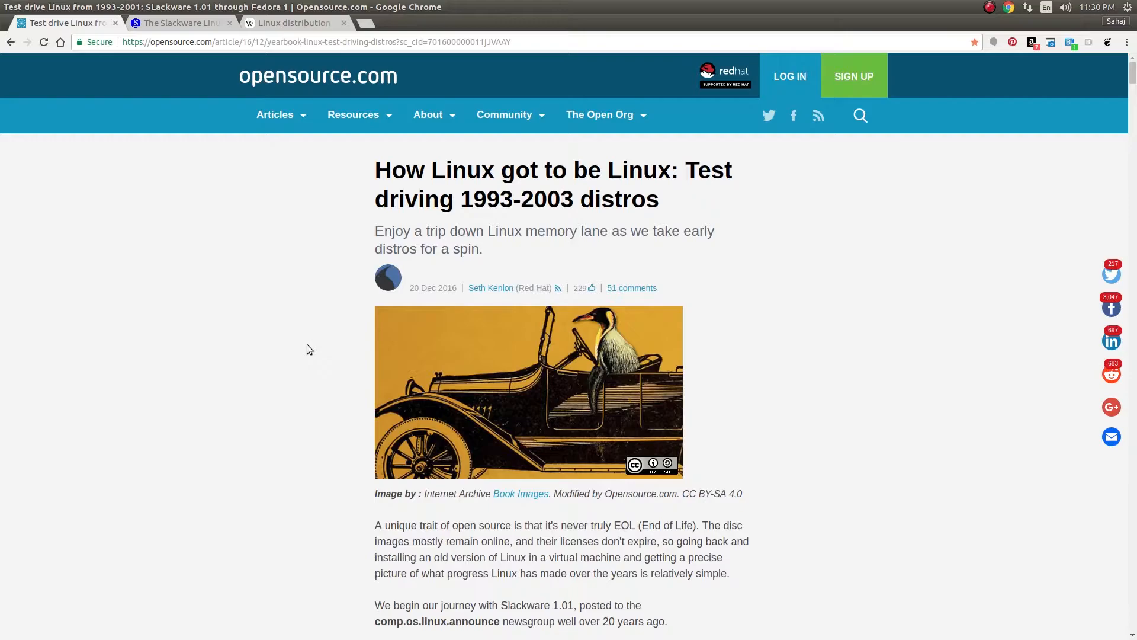
pyautogui.scroll(-3)
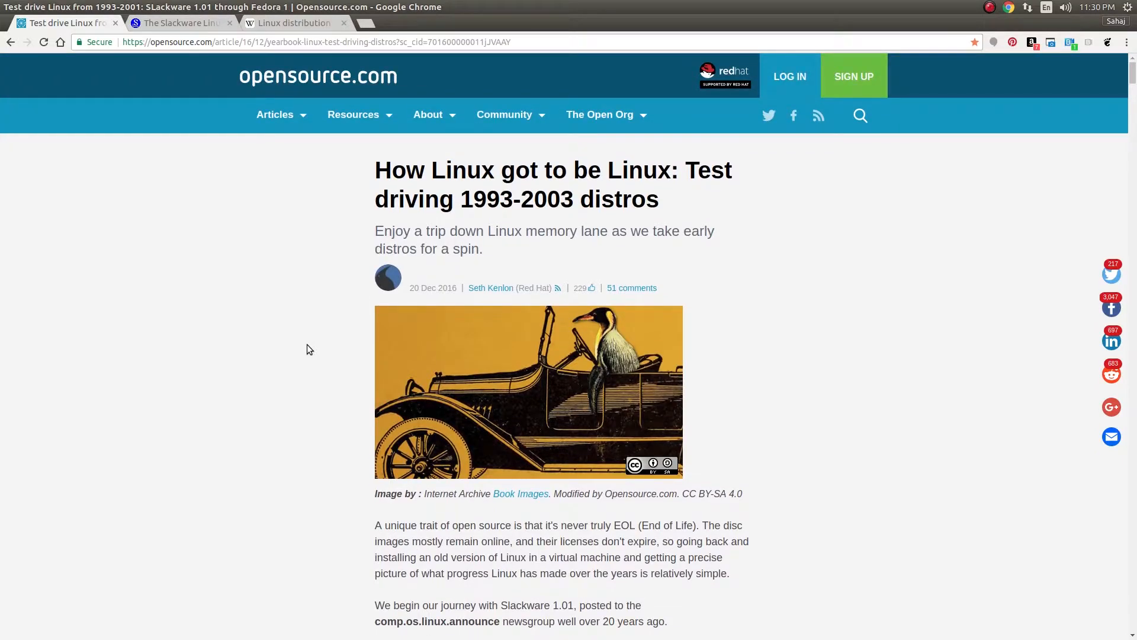
pyautogui.scroll(-3)
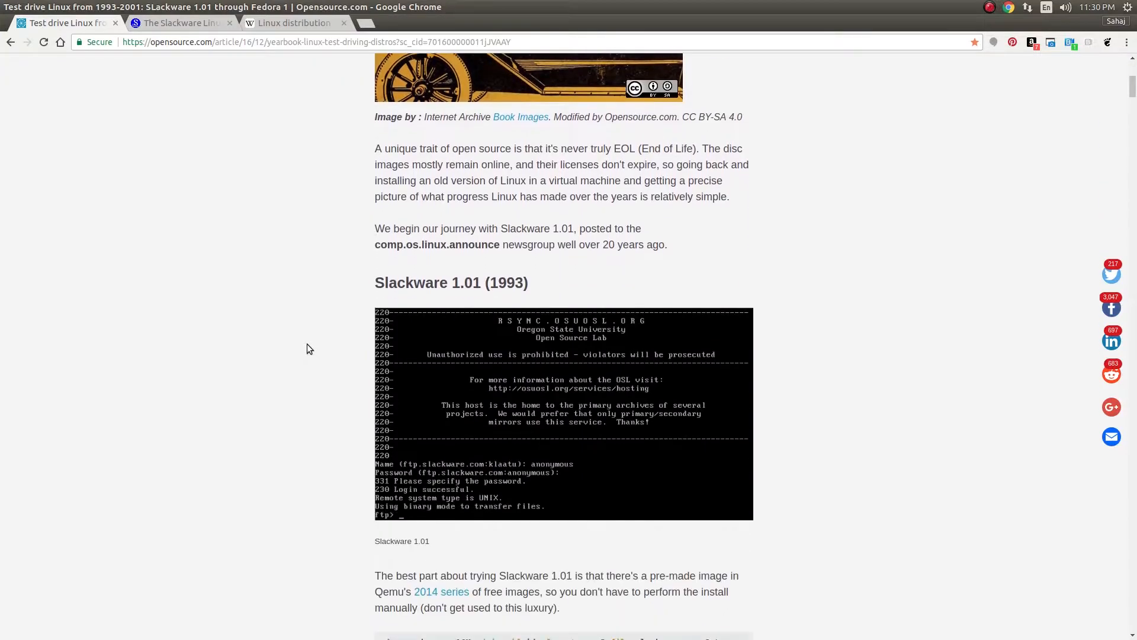
pyautogui.scroll(-3)
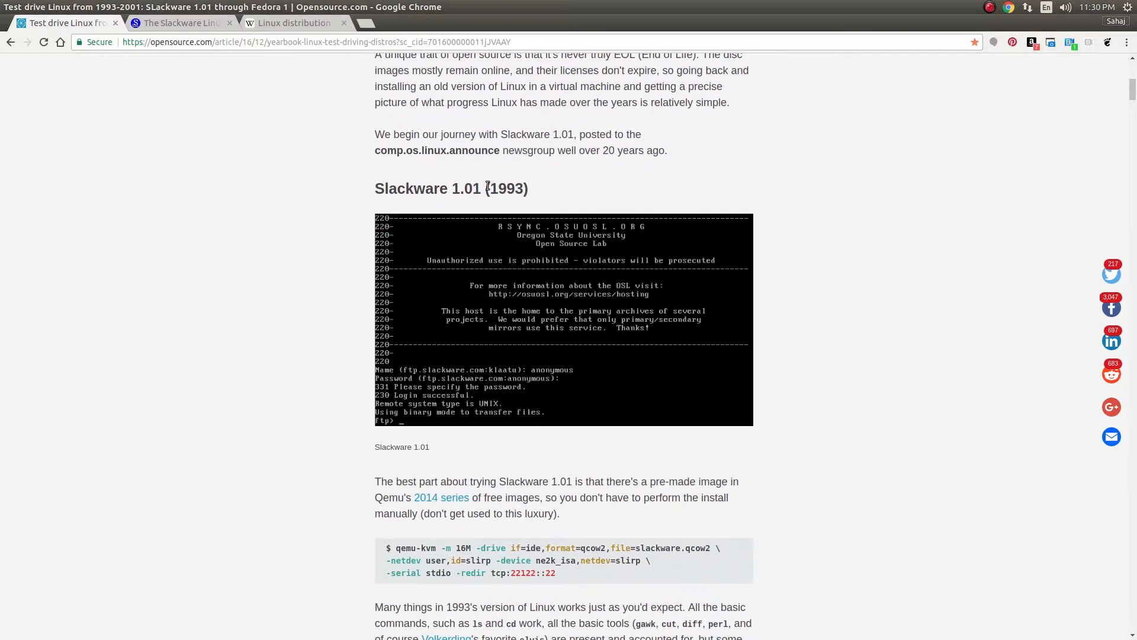
pyautogui.moveTo(278, 273)
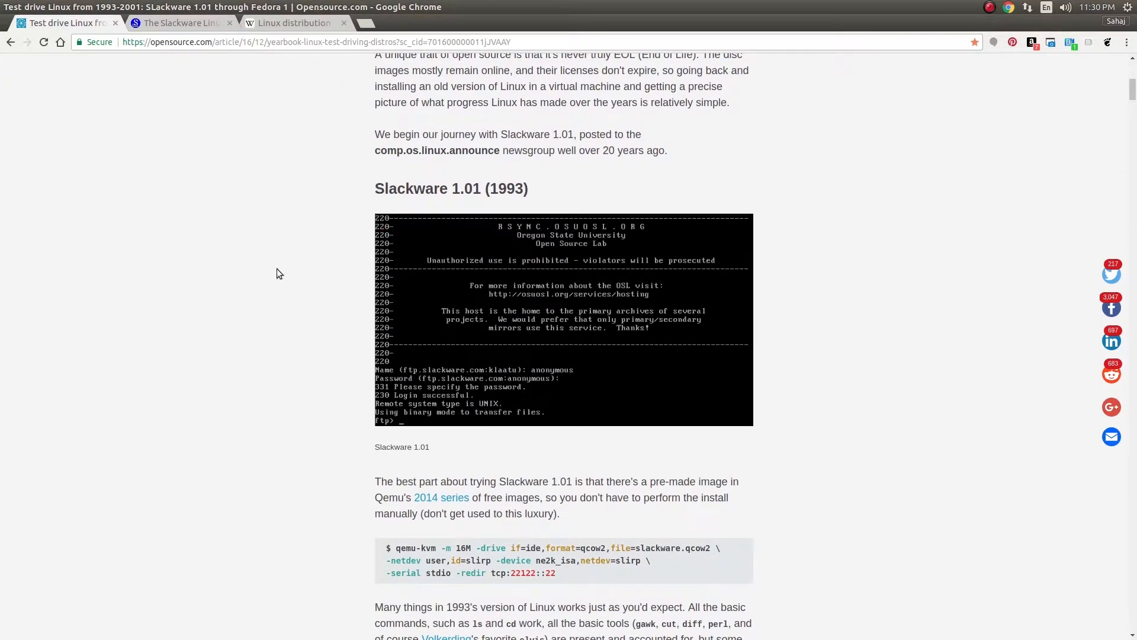
pyautogui.moveTo(259, 298)
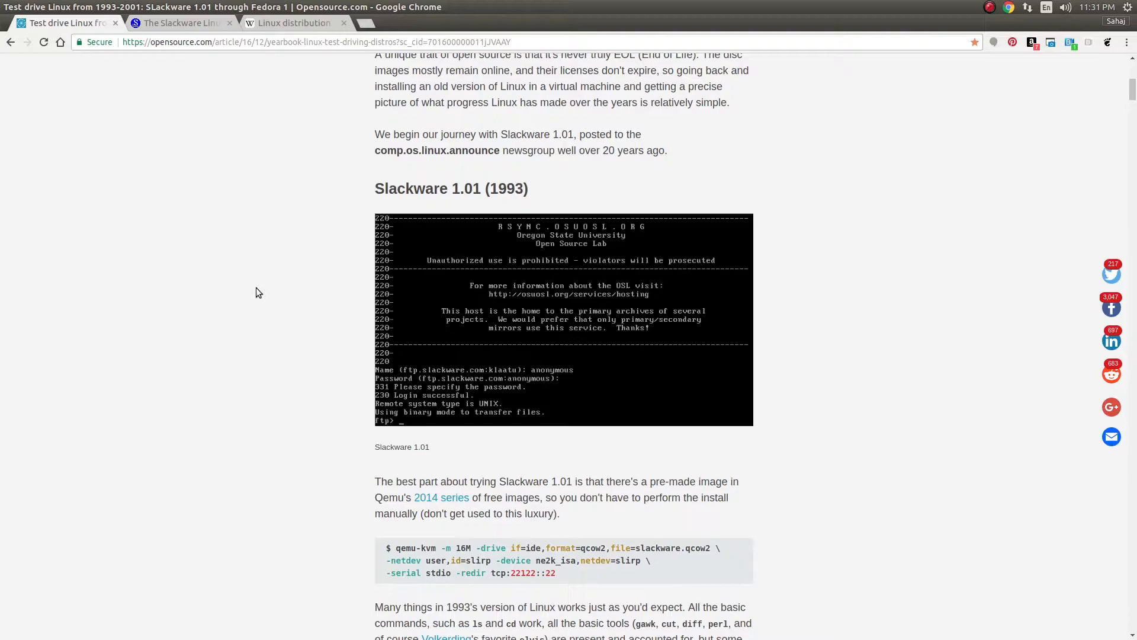
pyautogui.moveTo(164, 31)
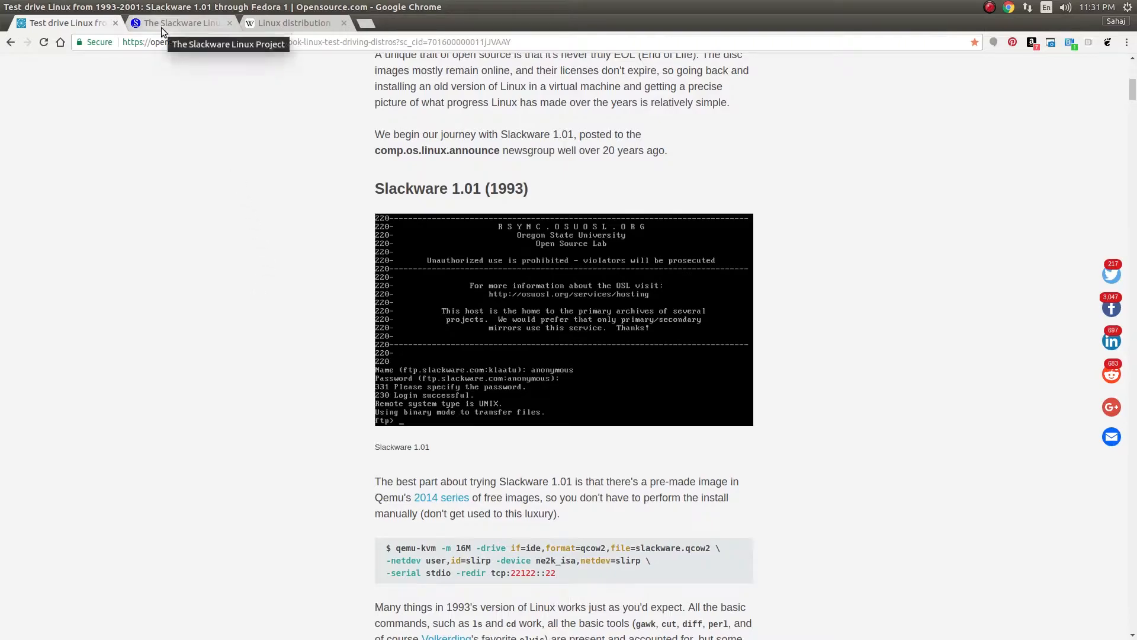
# View the Slackware Linux Project homepage and its Slackware 14.2 news post.
pyautogui.click(180, 23)
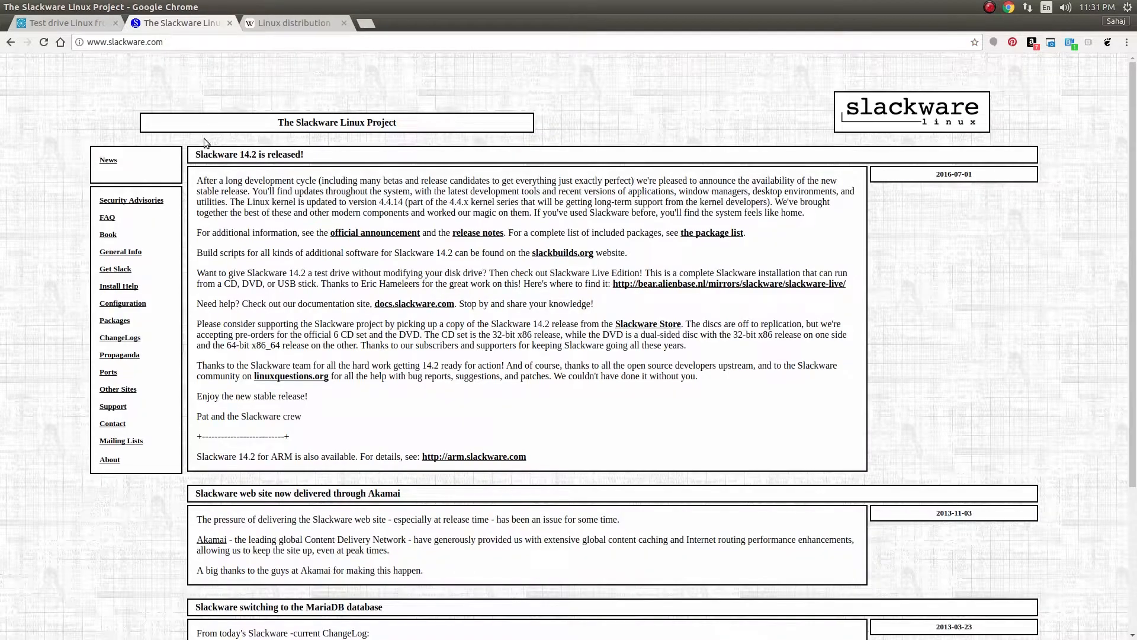
pyautogui.moveTo(286, 229)
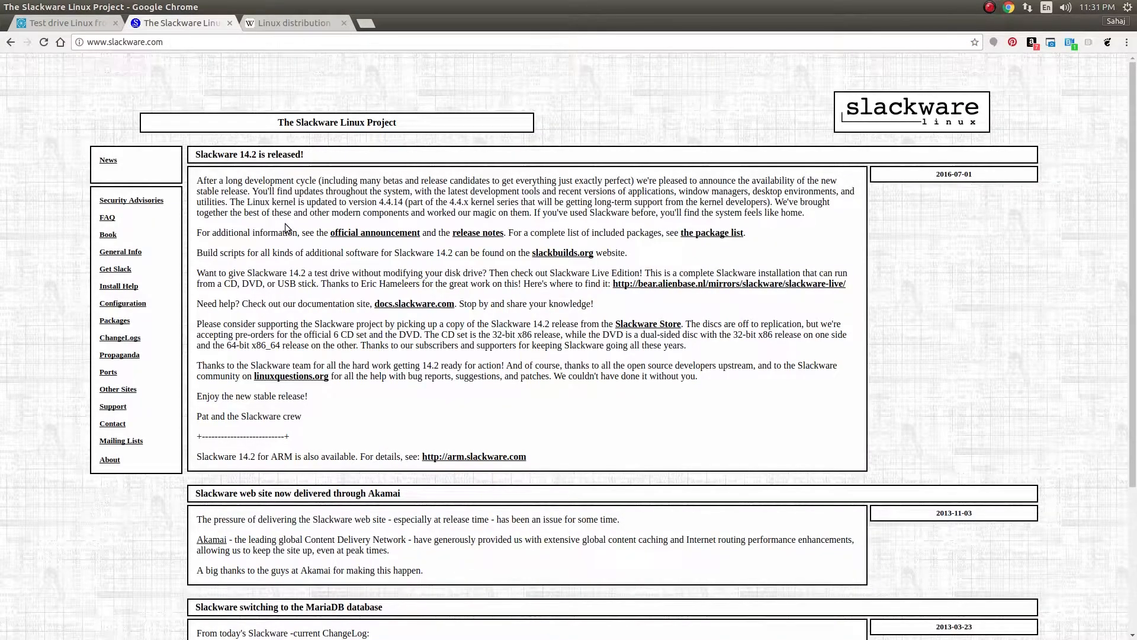
pyautogui.moveTo(295, 272)
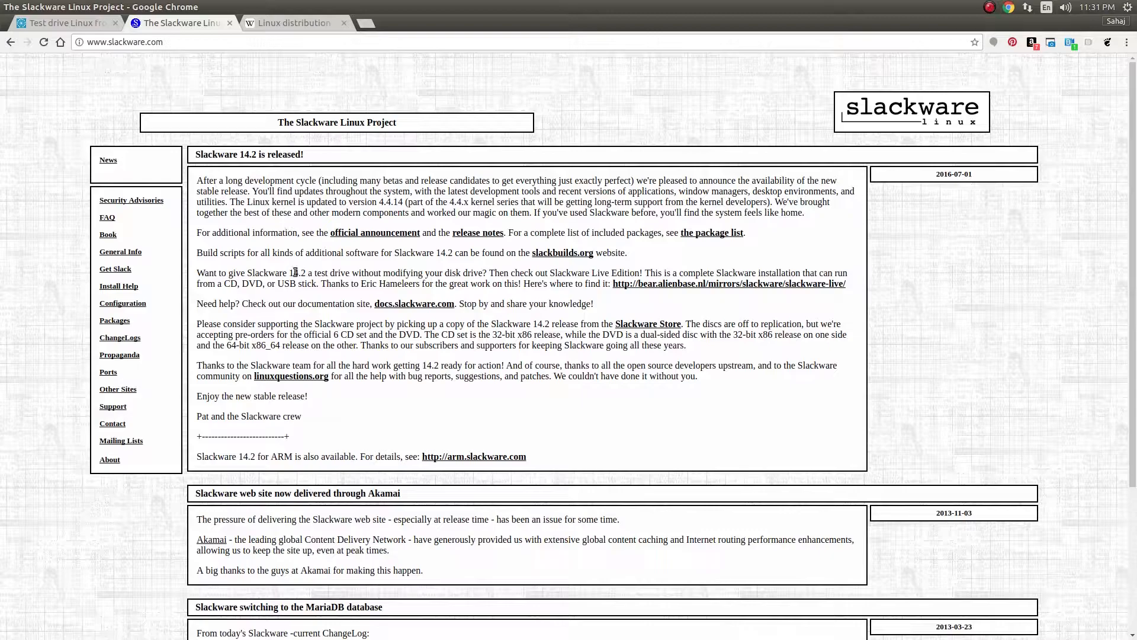
pyautogui.moveTo(455, 342)
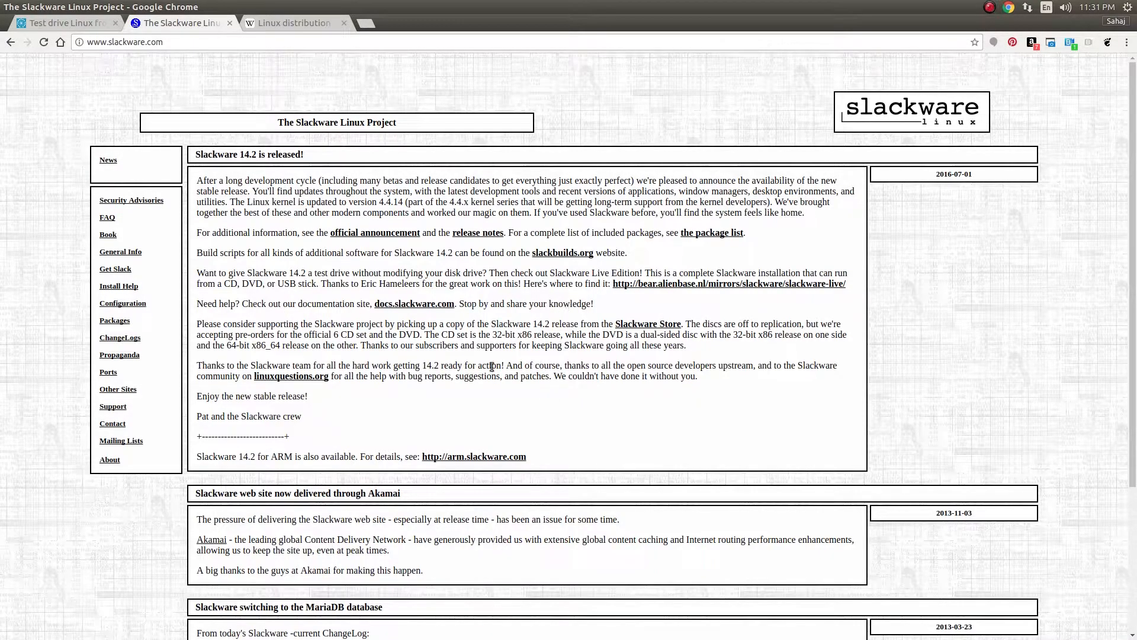
pyautogui.scroll(-3)
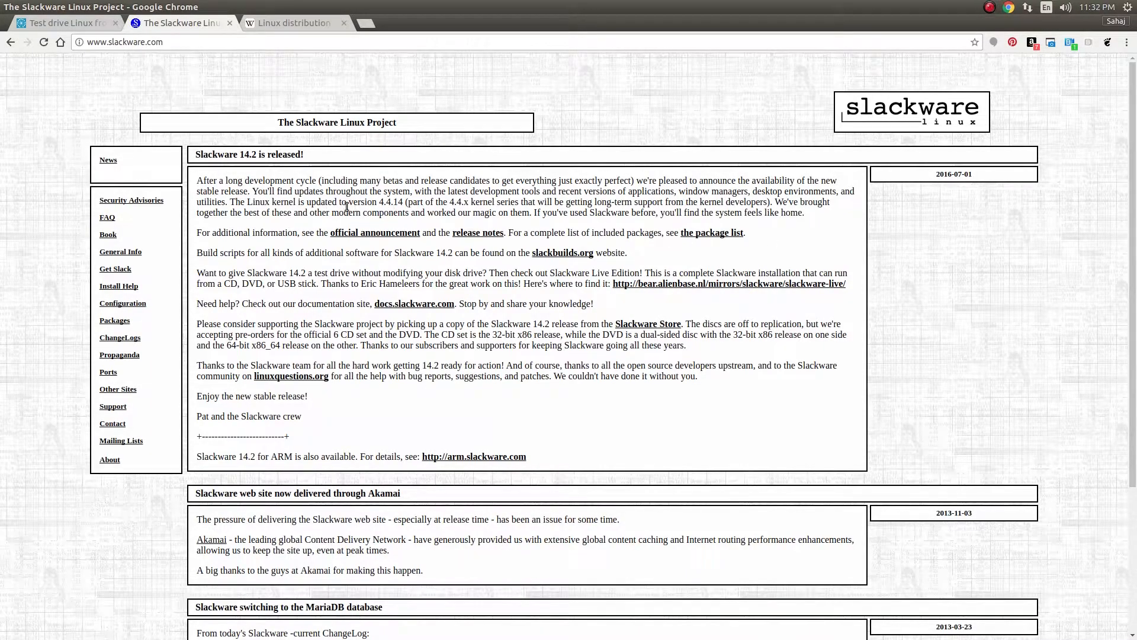
pyautogui.moveTo(293, 250)
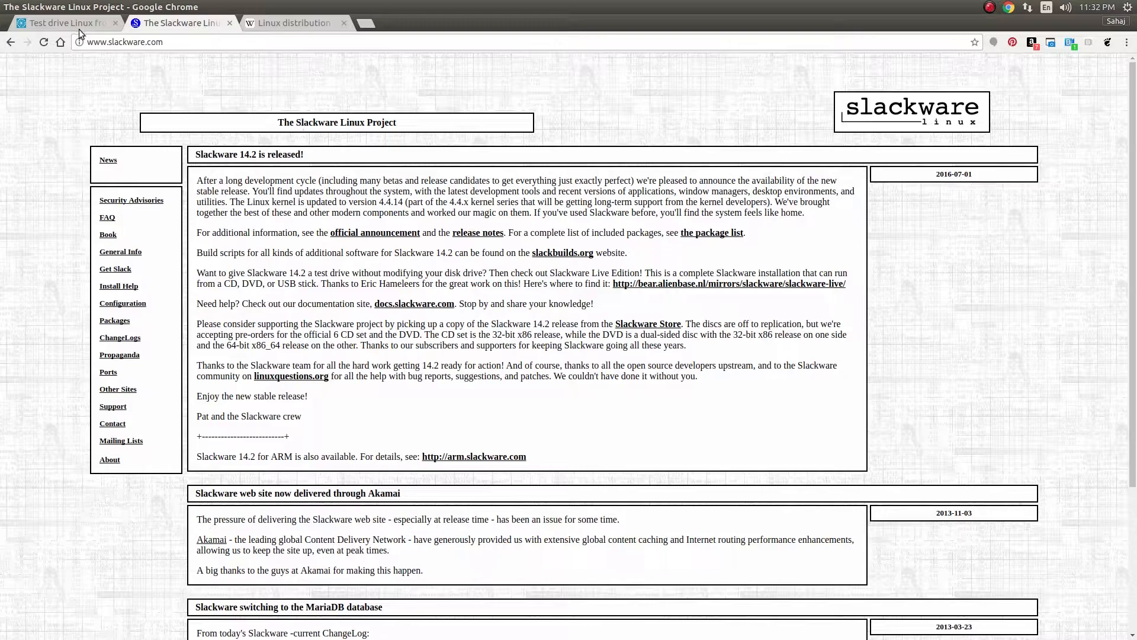
pyautogui.moveTo(80, 28)
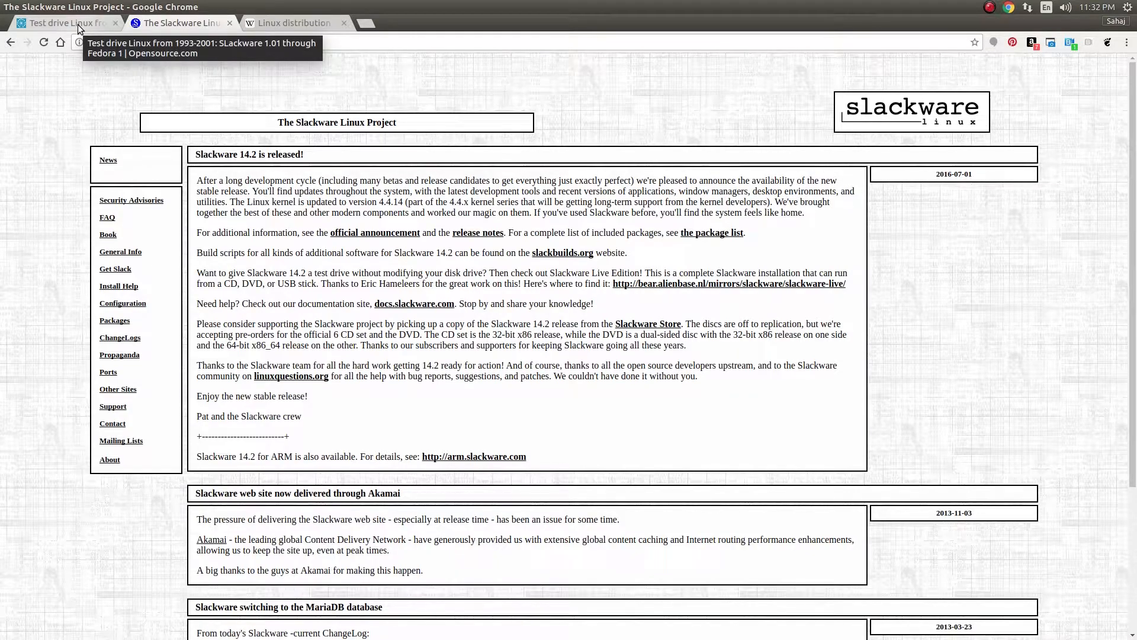
# Back in the opensource.com article, revisit the top and the Slackware 1.01 section with its QEMU command.
pyautogui.click(66, 22)
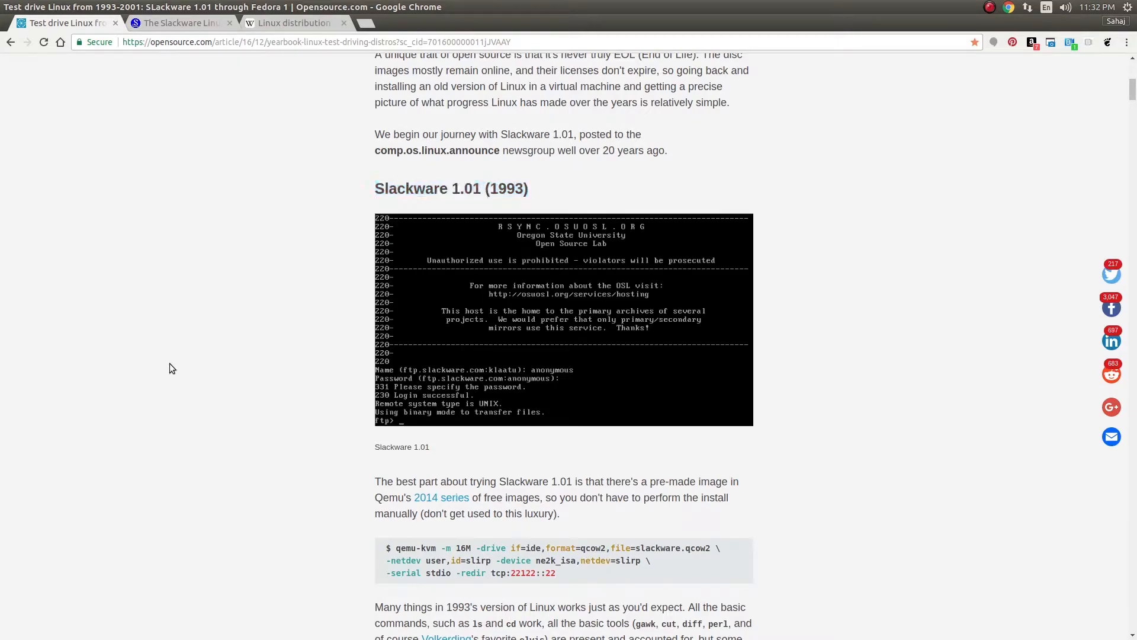
pyautogui.scroll(-3)
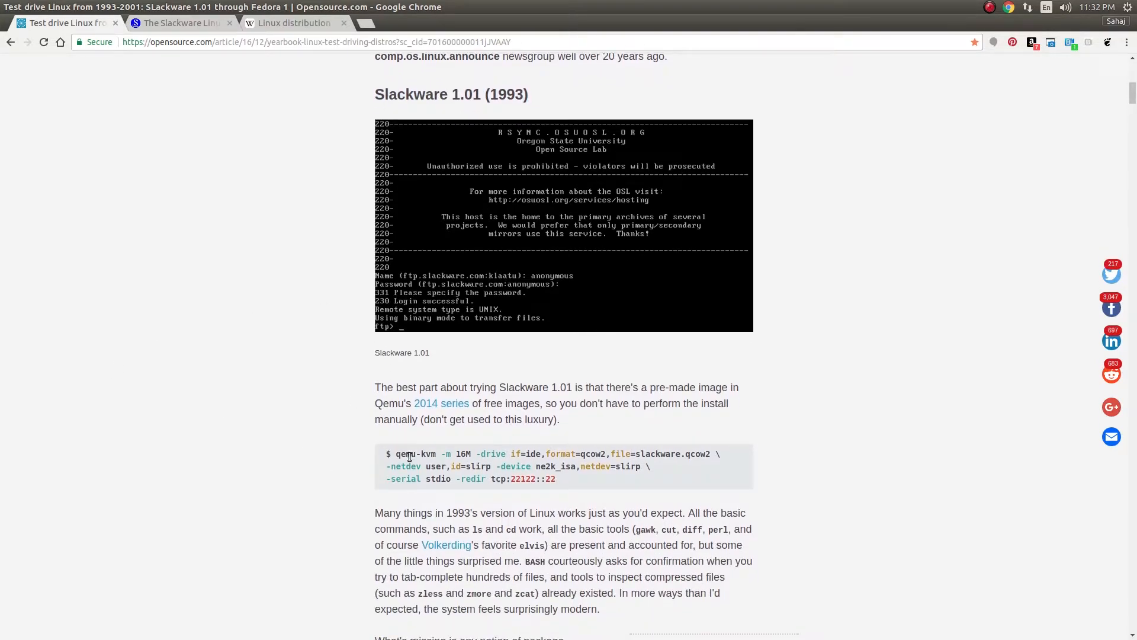
pyautogui.moveTo(406, 447)
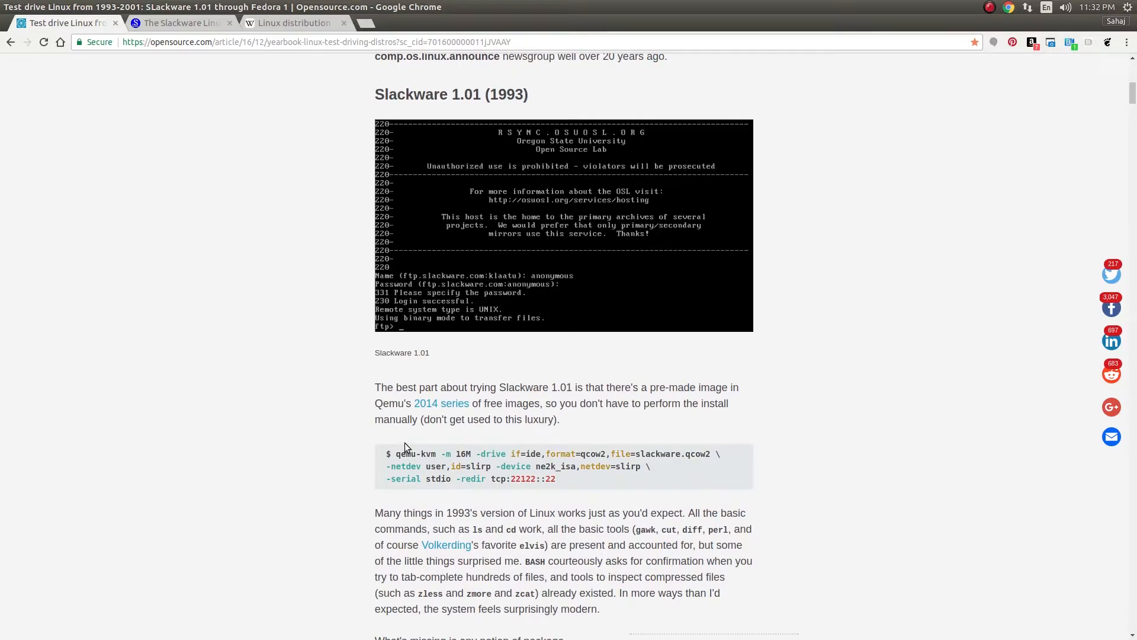
pyautogui.scroll(3)
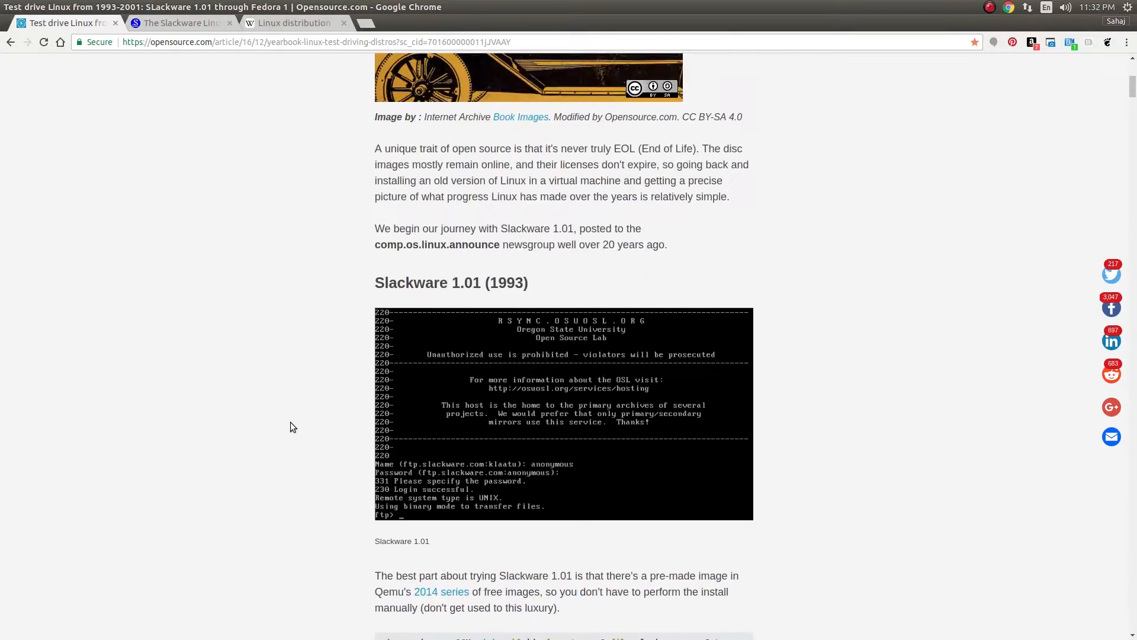
pyautogui.scroll(3)
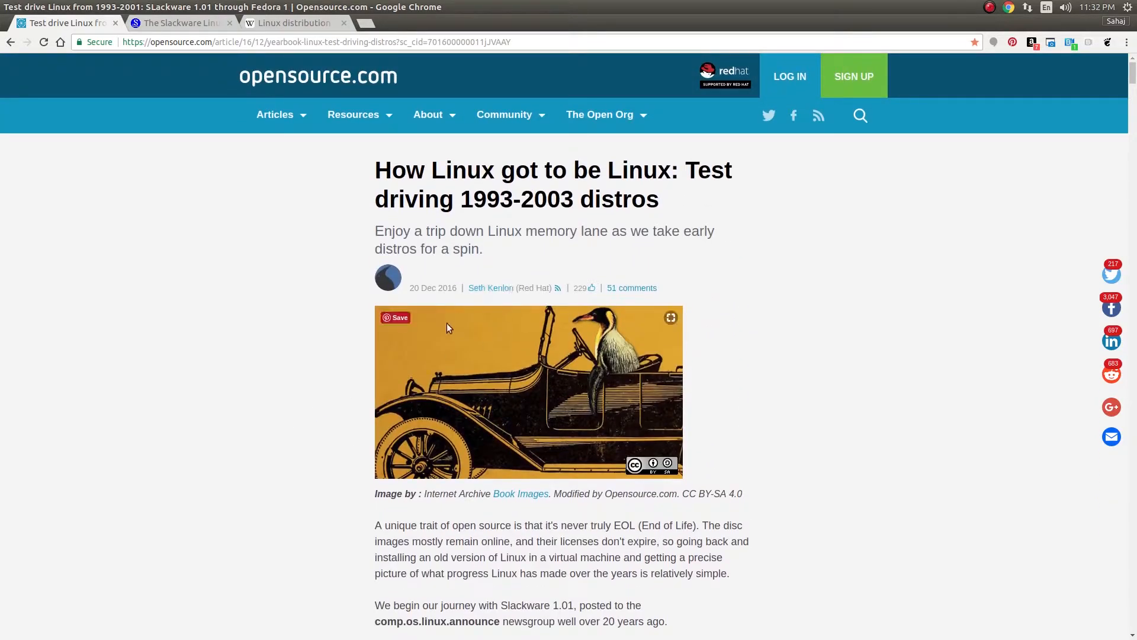
pyautogui.scroll(-3)
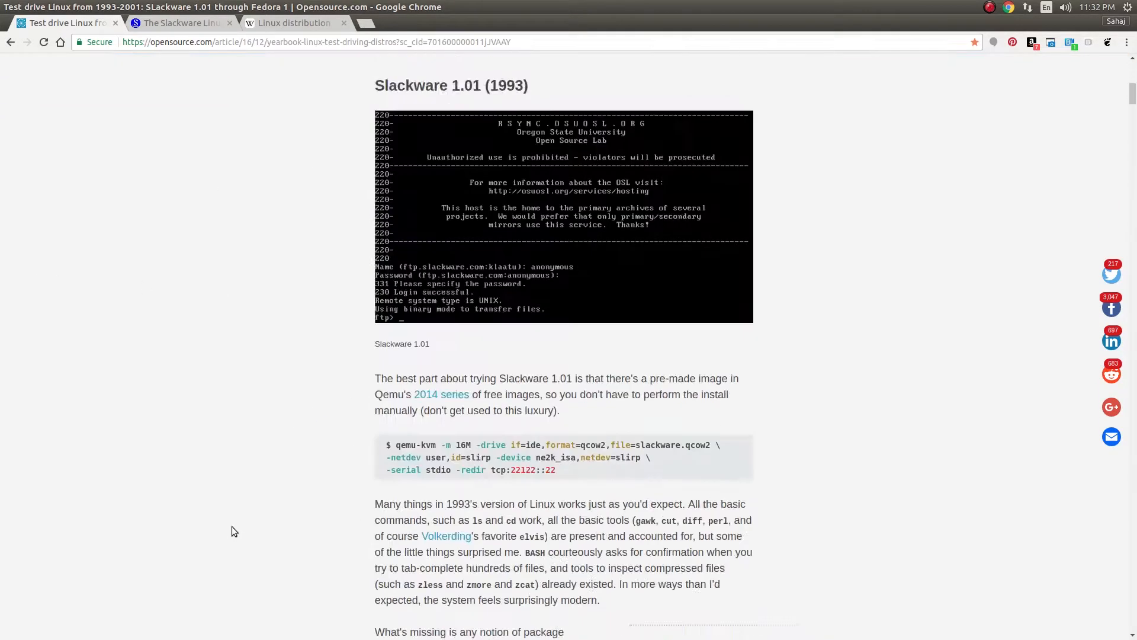
pyautogui.scroll(-3)
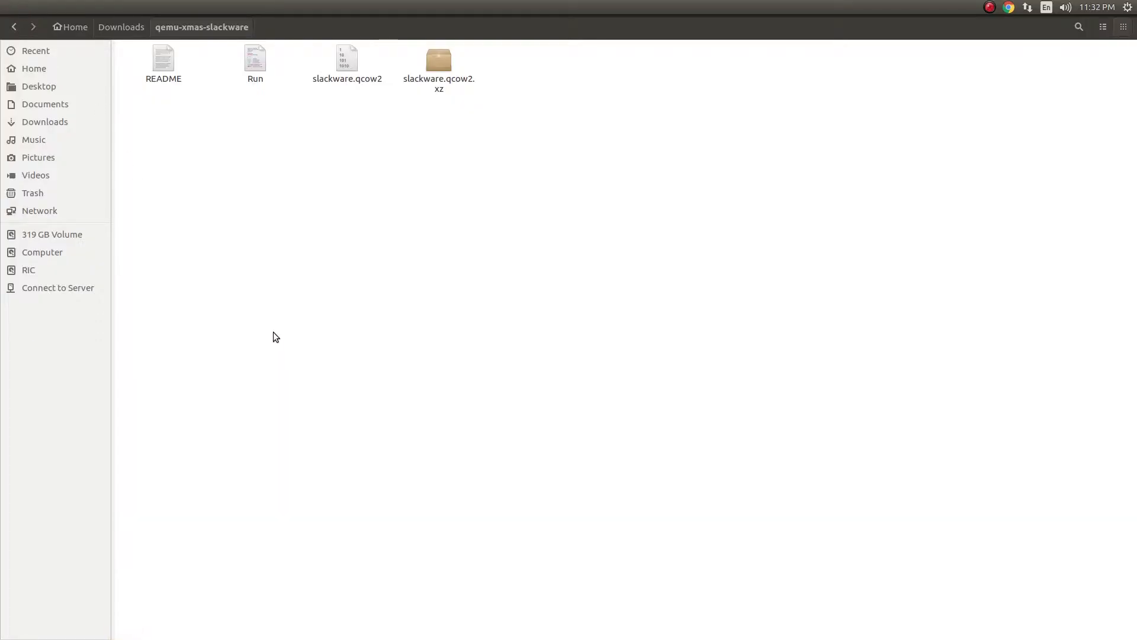
# Launch a terminal in the qemu-xmas-slackware folder via Open in Terminal.
pyautogui.rightClick(275, 337)
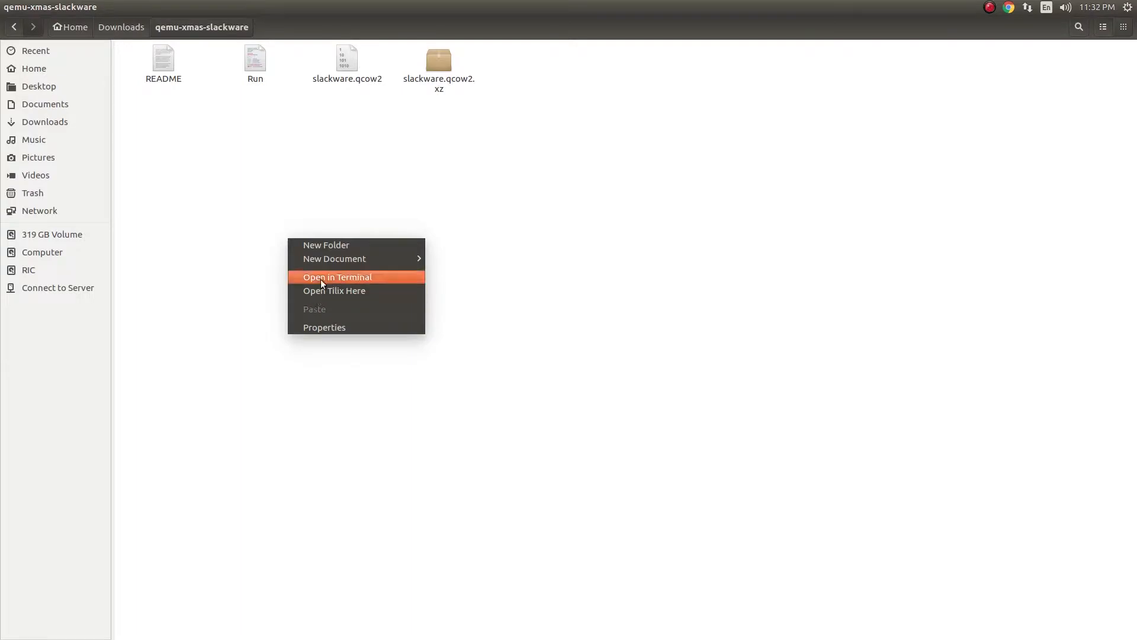
pyautogui.click(334, 290)
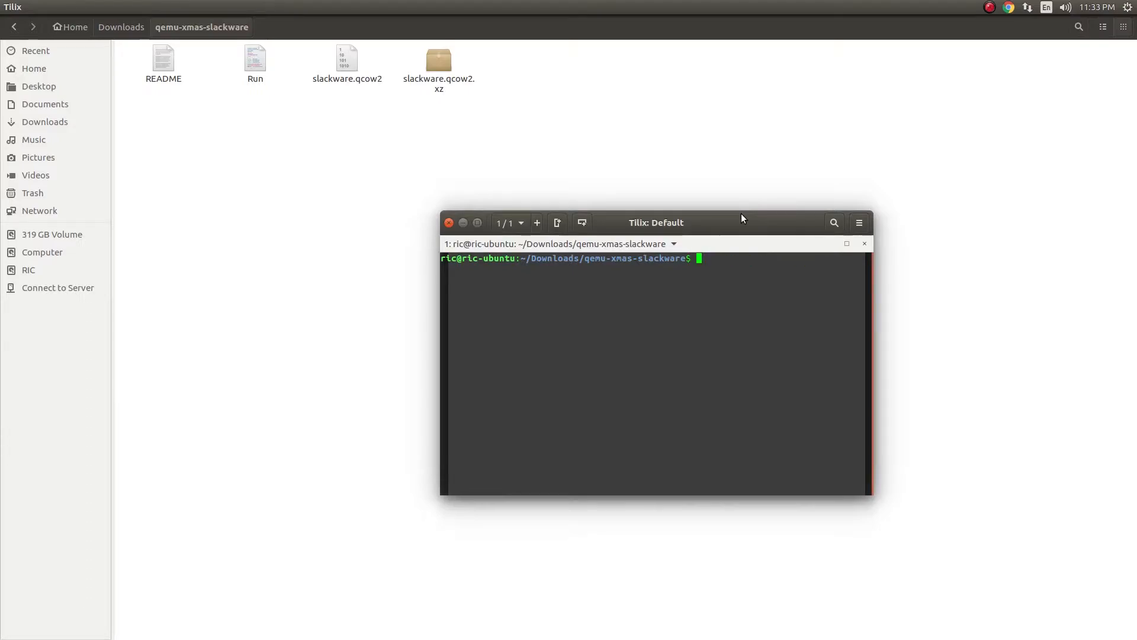
# Run ./Run to boot Slackware (Linux 0.99pl12) in QEMU up to the slack login prompt.
pyautogui.write('./Run')
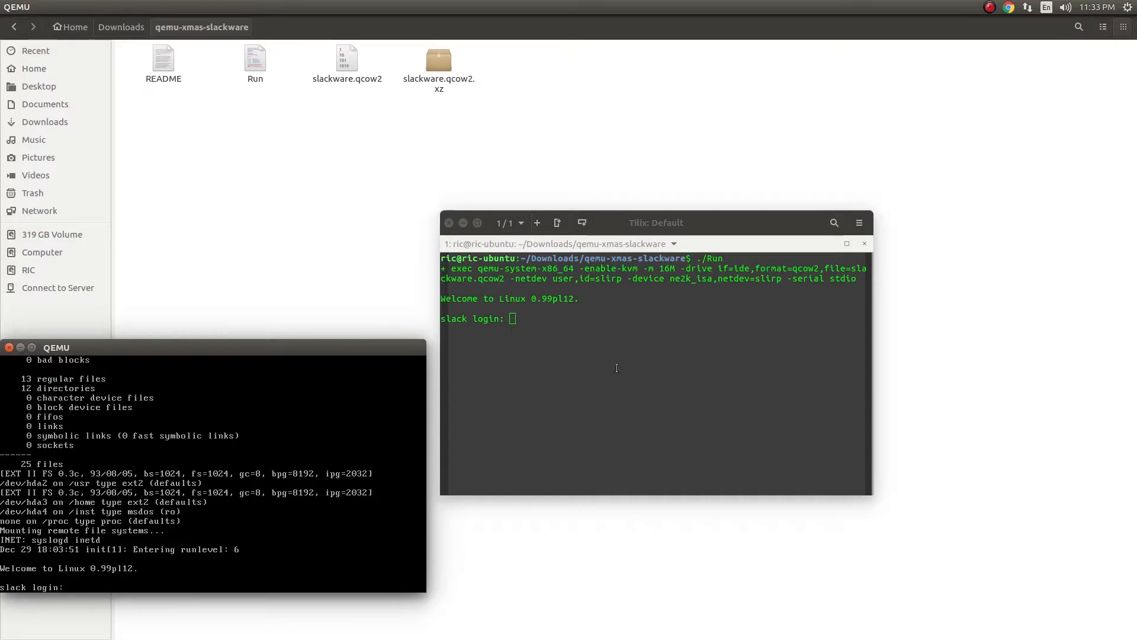
pyautogui.moveTo(536, 387)
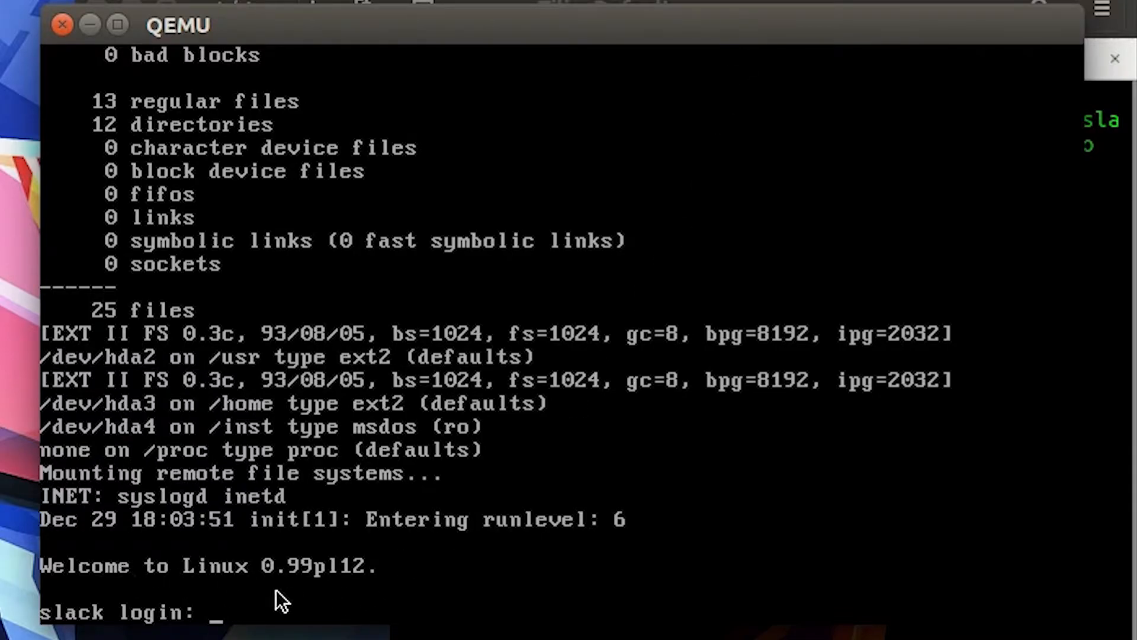
pyautogui.moveTo(352, 619)
pyautogui.write('root')
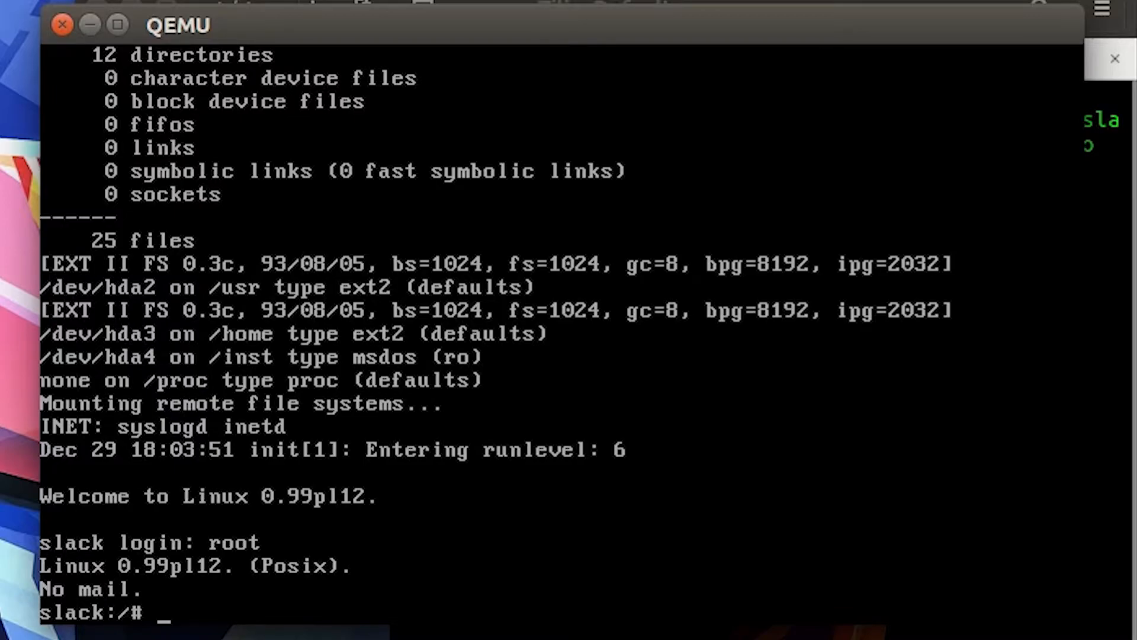
# Logged in as root, run uname -a to show Linux slack 0.99.12 from 1993 on i586.
pyautogui.write('uname -a')
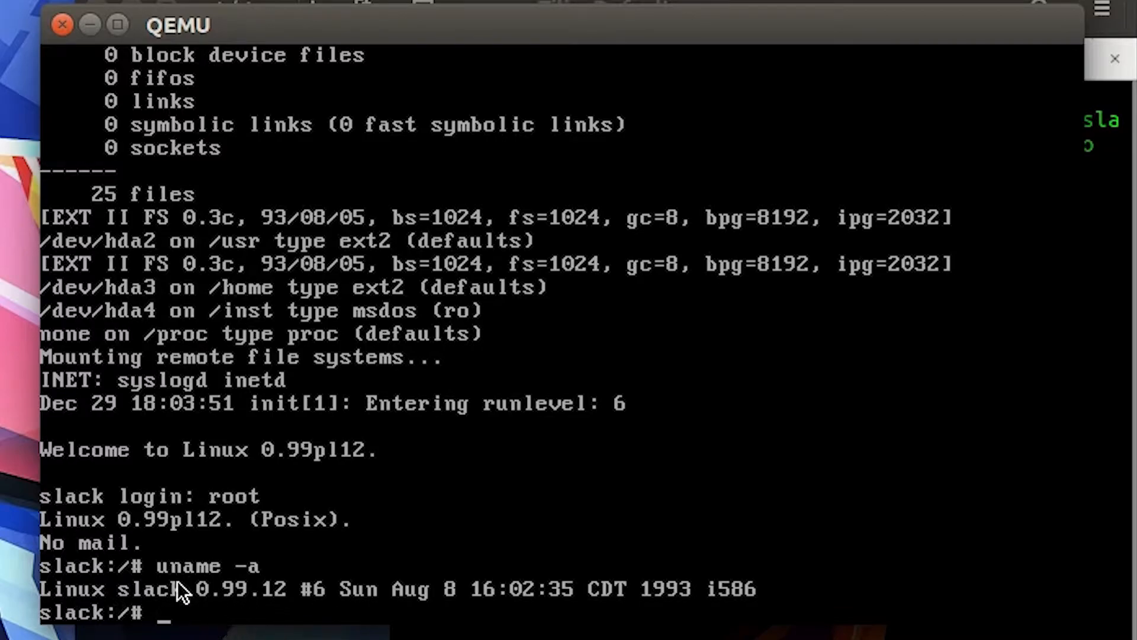
pyautogui.moveTo(416, 610)
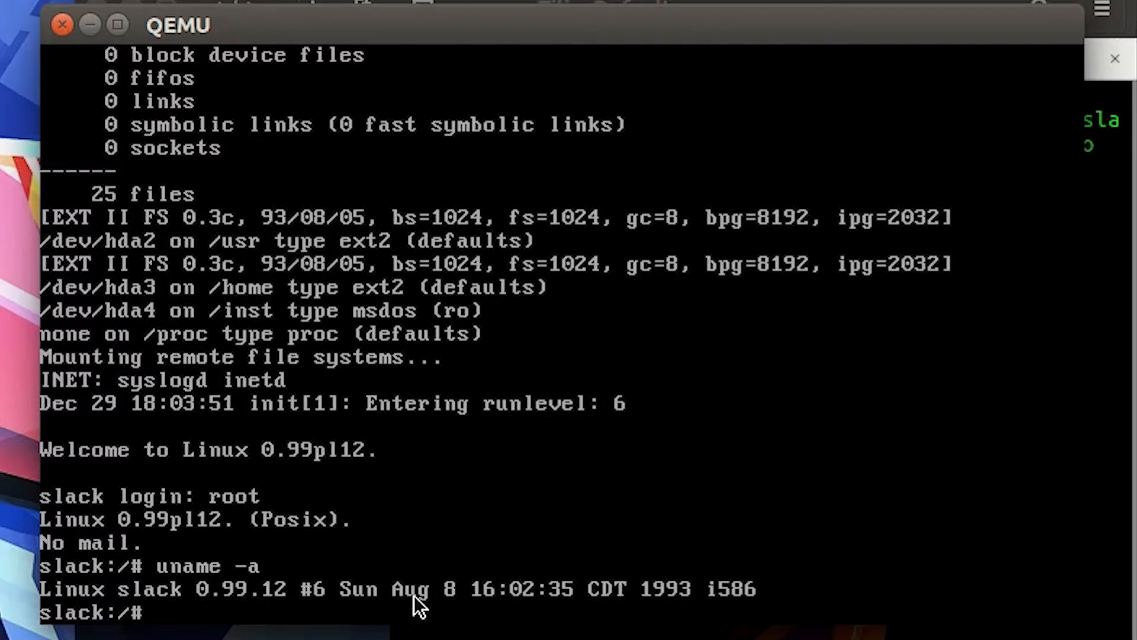
pyautogui.moveTo(450, 622)
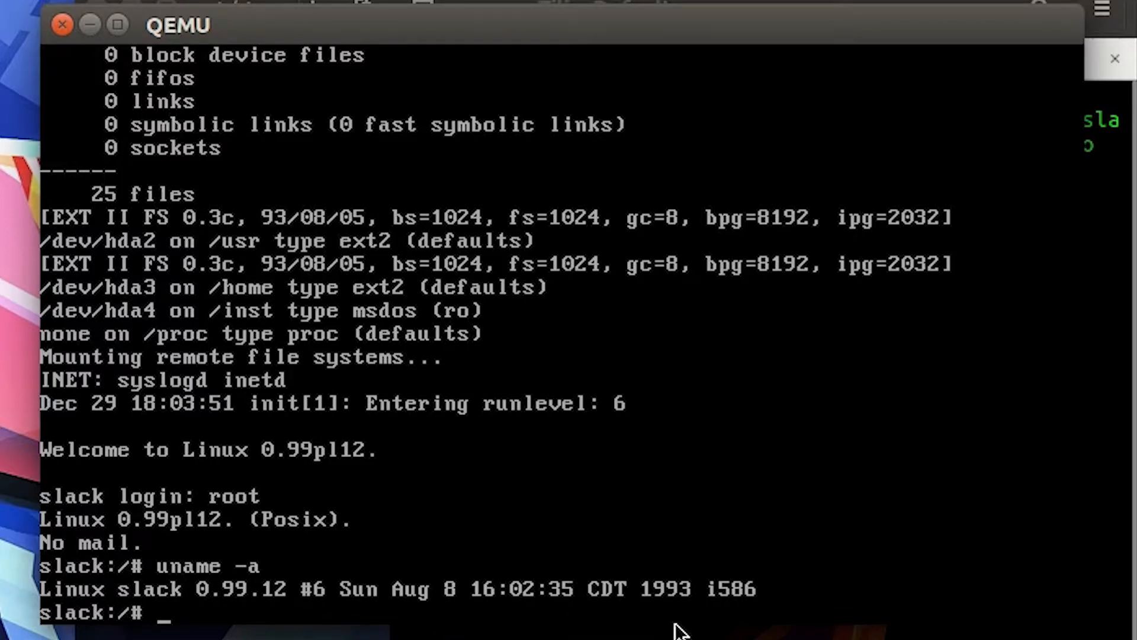
pyautogui.moveTo(807, 619)
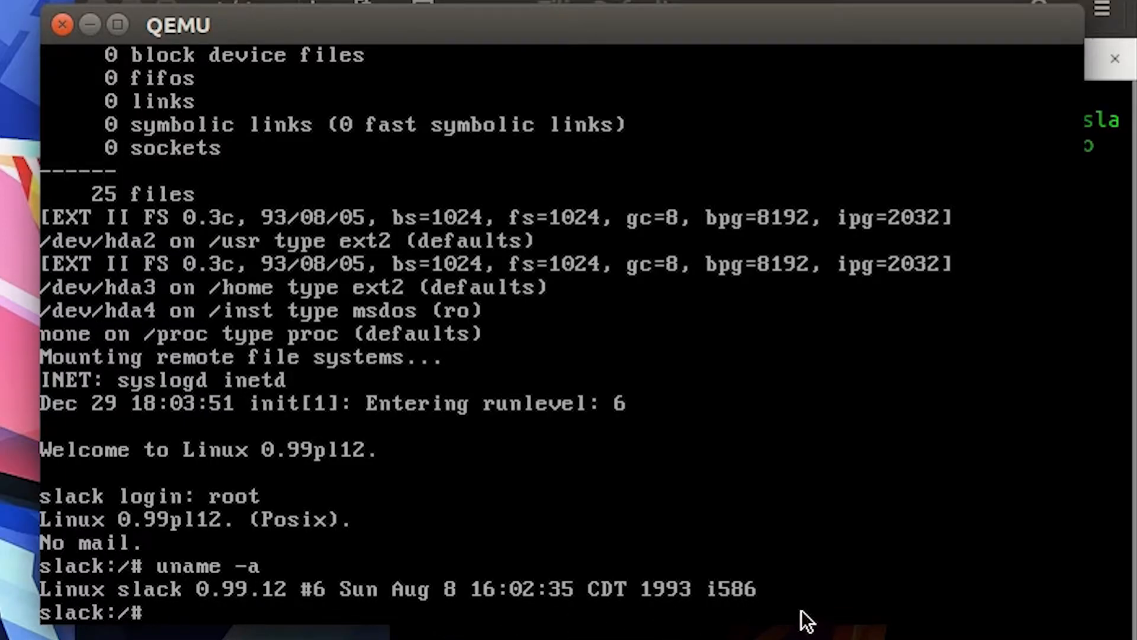
pyautogui.moveTo(767, 596)
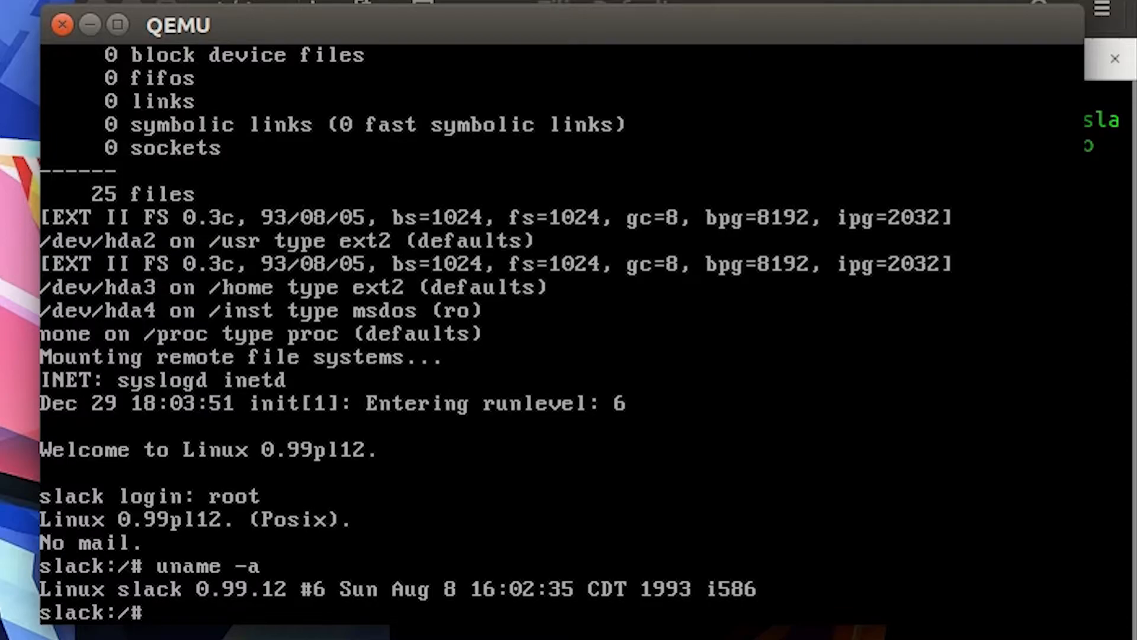
# Run ifconfig in the guest, listing loopback 127.0.0.1 and eth0 at 10.0.2.101.
pyautogui.write('if')
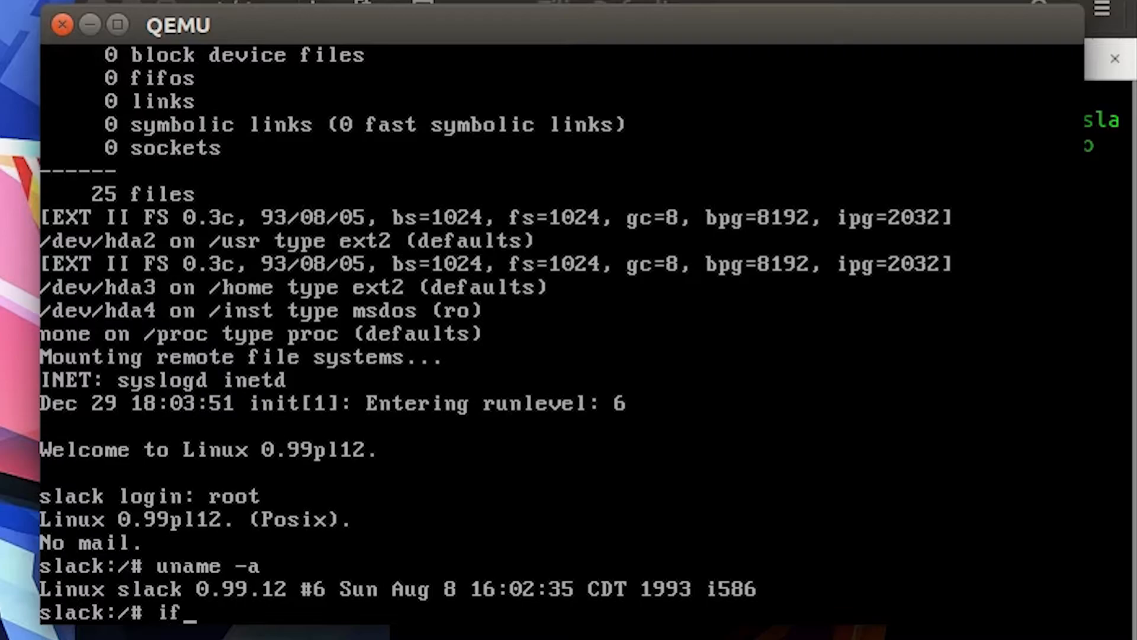
pyautogui.write('config')
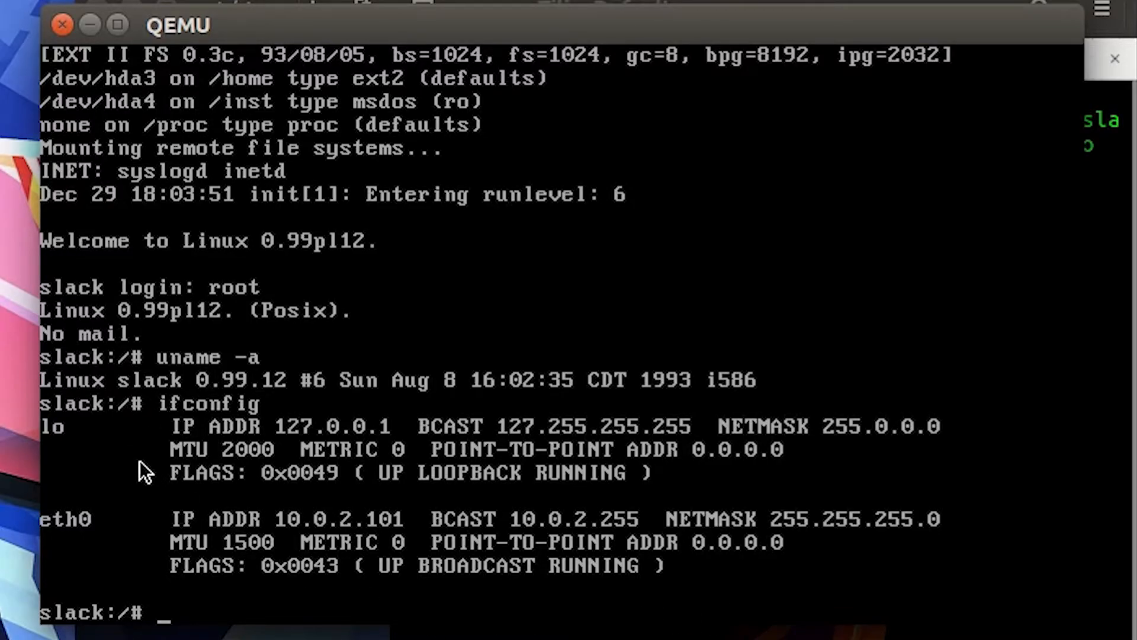
pyautogui.moveTo(637, 471)
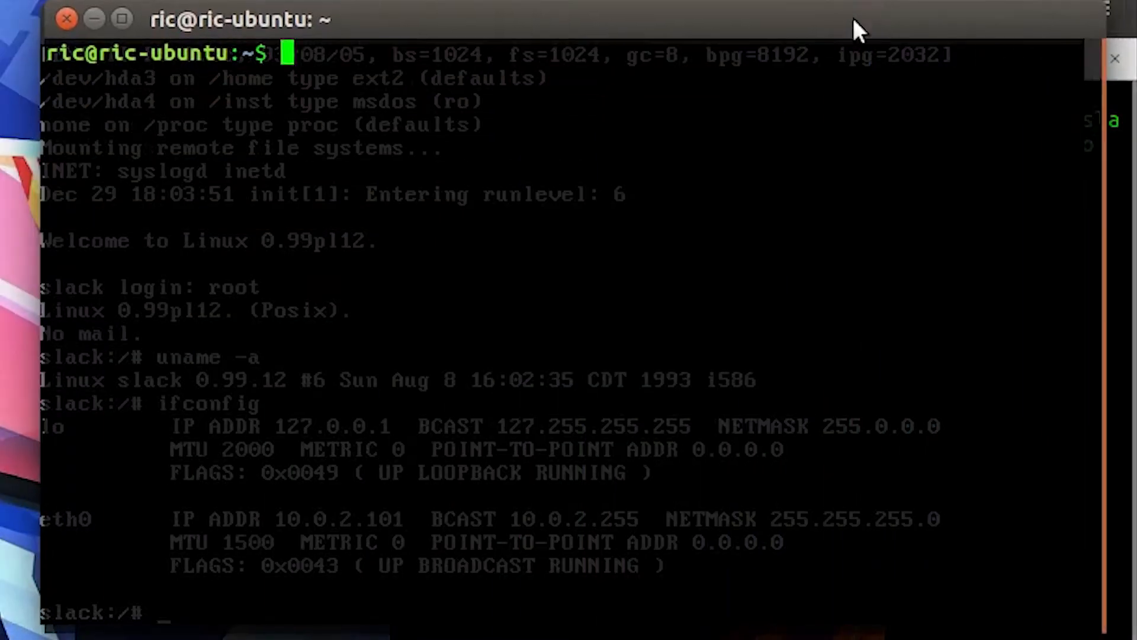
# Run ifconfig on the host in Tilix and highlight its output for comparison with the guest.
pyautogui.write('ifc')
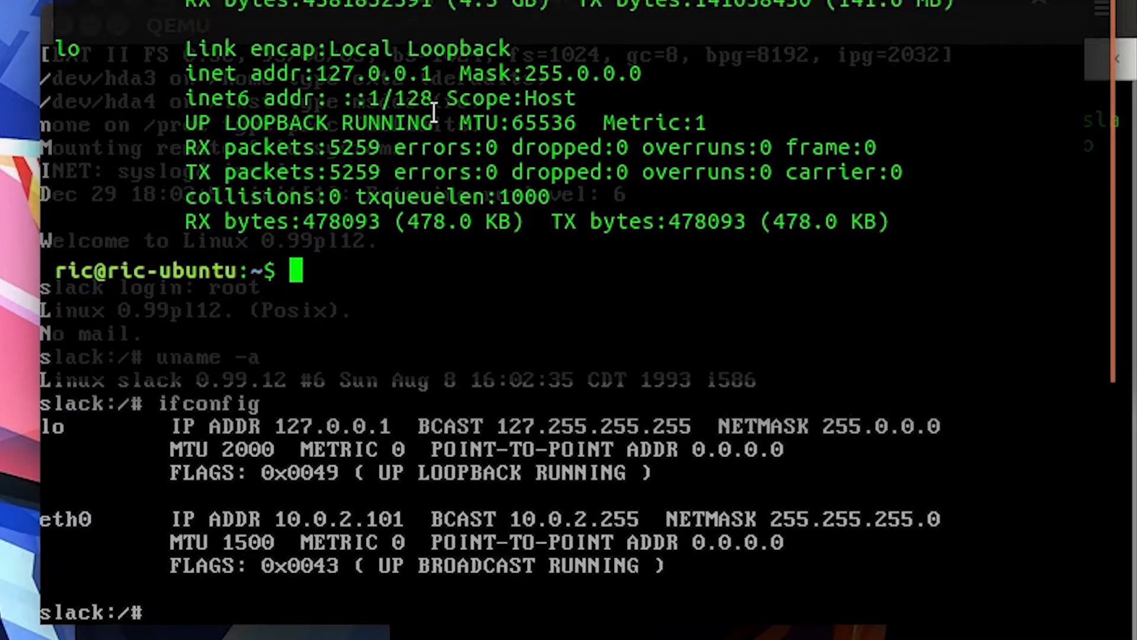
pyautogui.moveTo(179, 221)
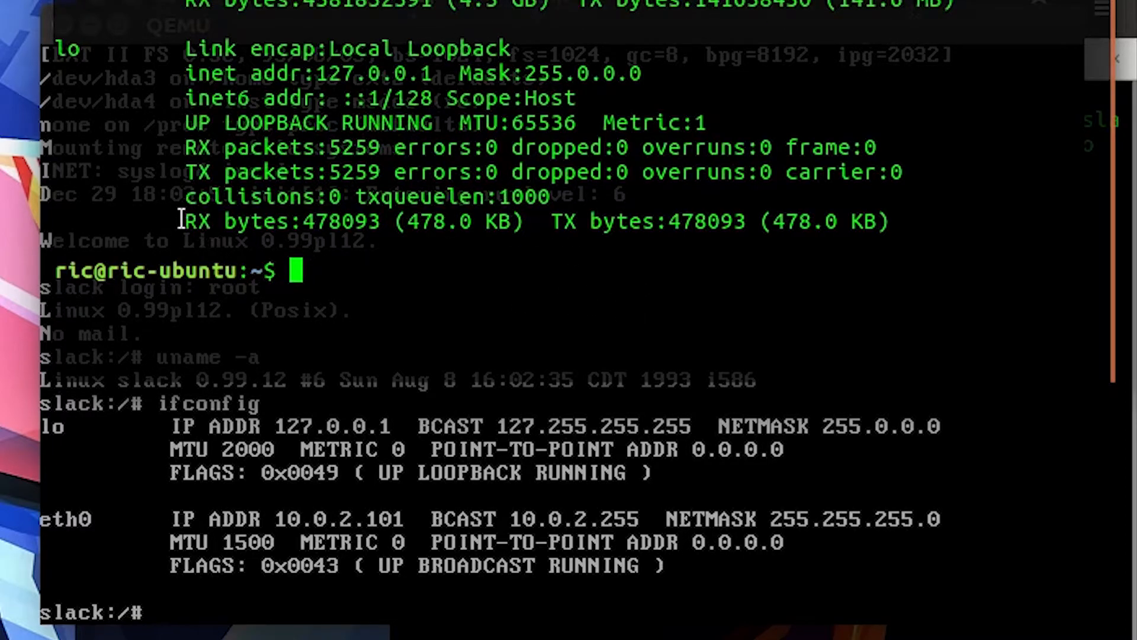
pyautogui.moveTo(185, 220); pyautogui.dragTo(877, 221)
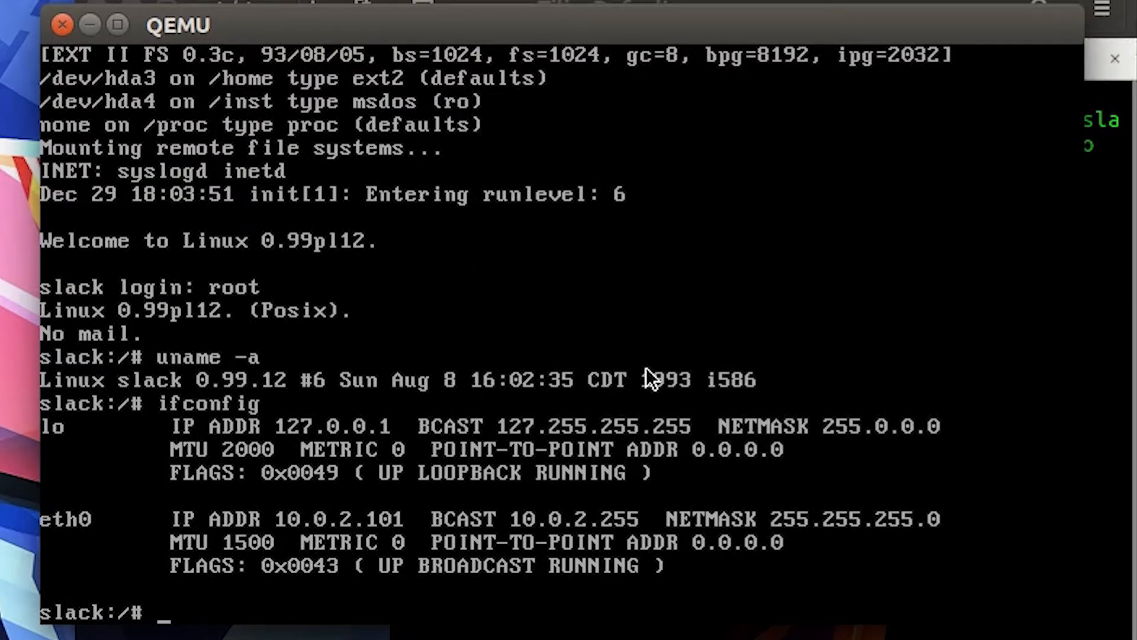
# Run ping google (unknown host), ping usage, date (1917) and ls of the root directory.
pyautogui.write('p')
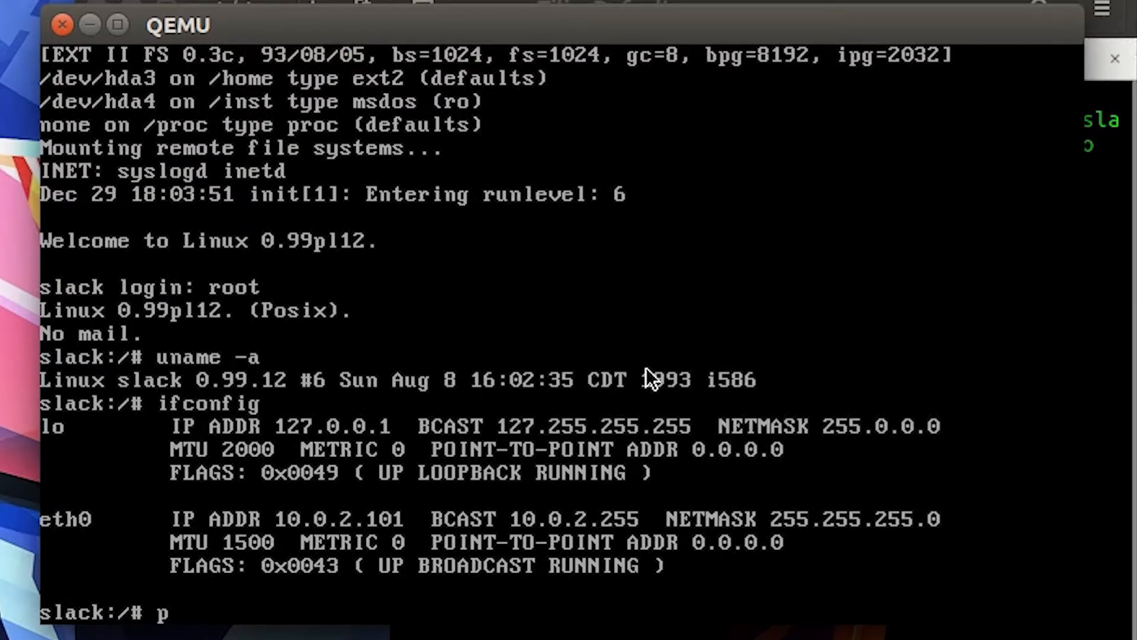
pyautogui.write('ing google')
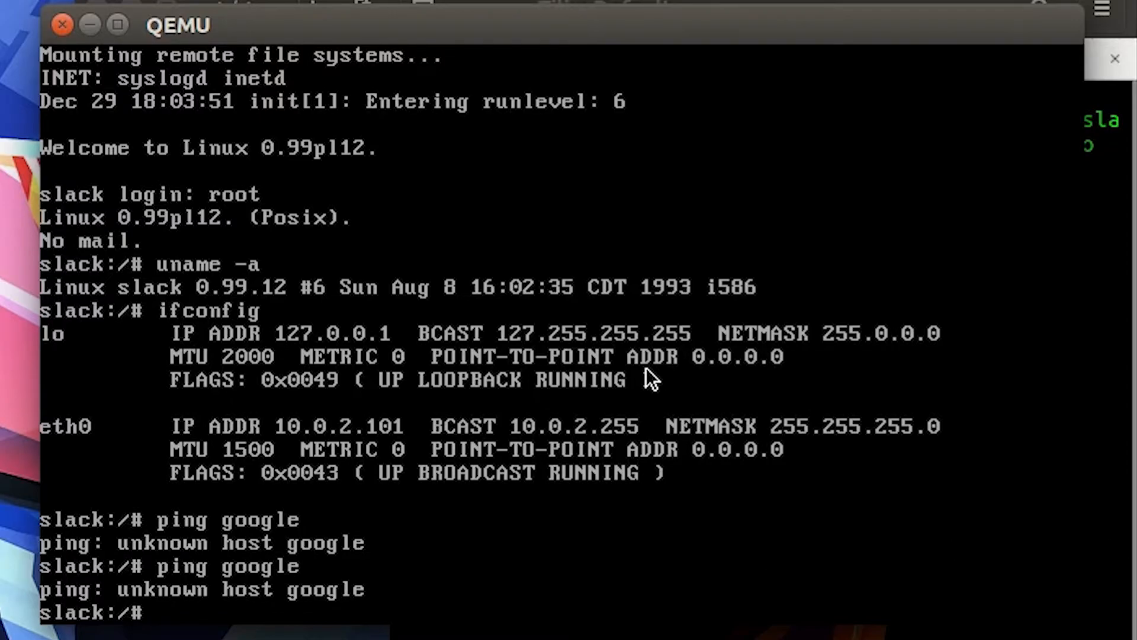
pyautogui.write('ping')
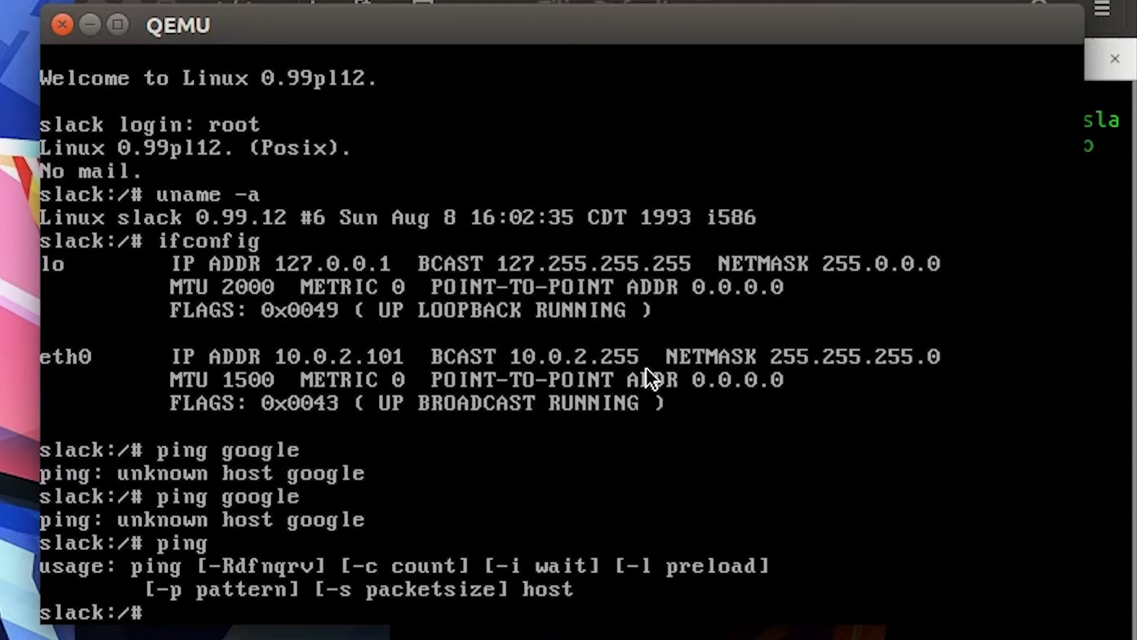
pyautogui.write('date')
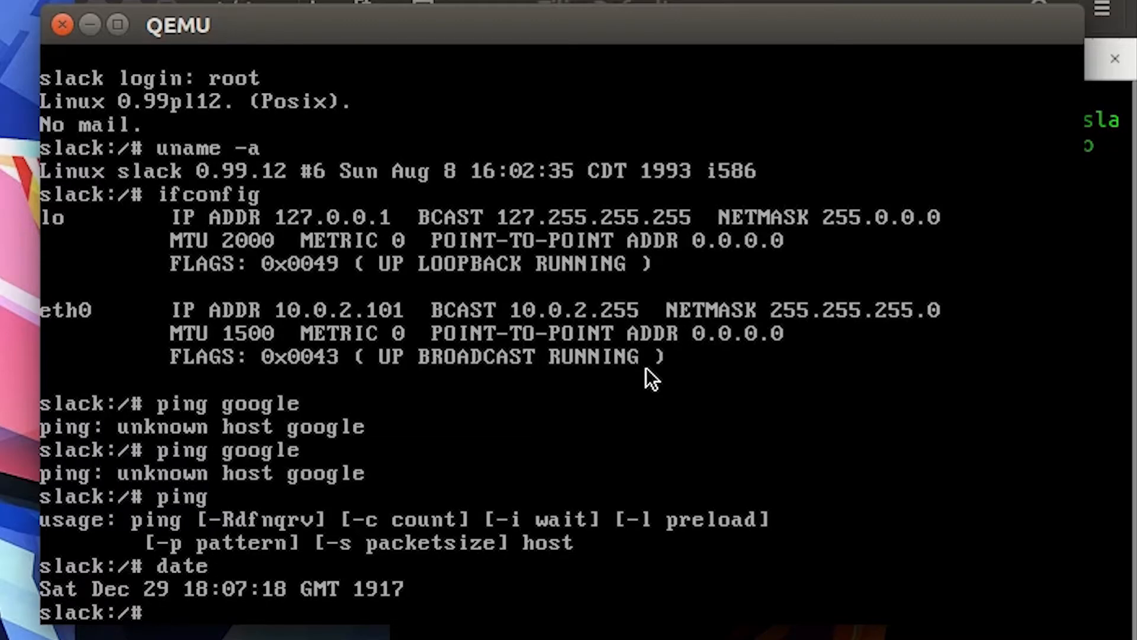
pyautogui.write('ls')
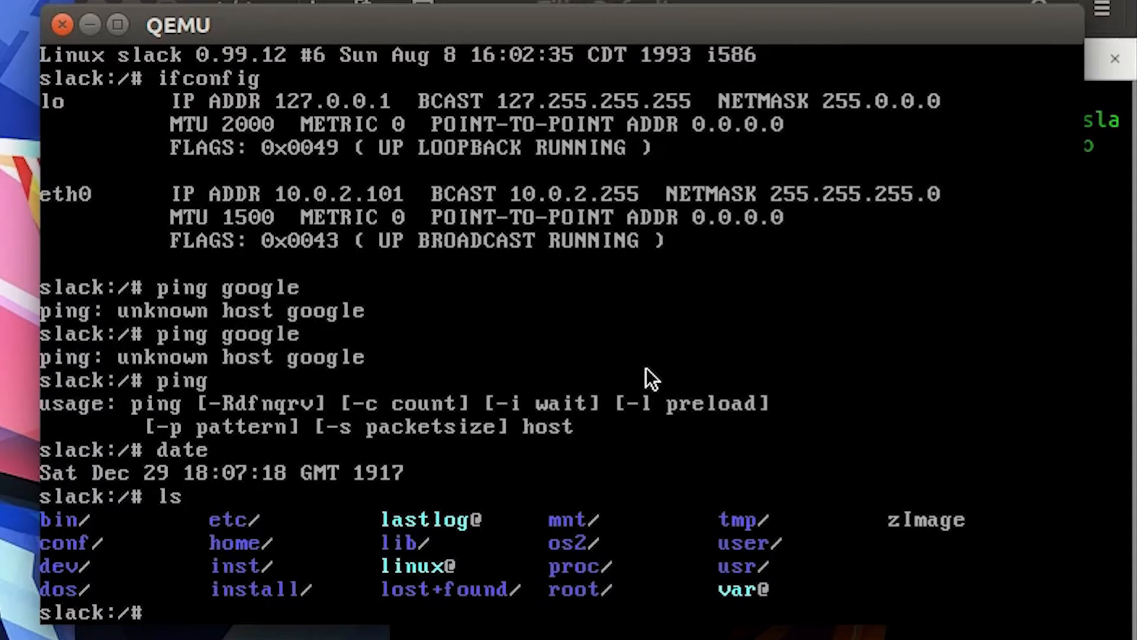
# Run cat etc/fstab to show hda1–hda4 on /, /usr, /home, /inst plus the proc mount.
pyautogui.write('cat')
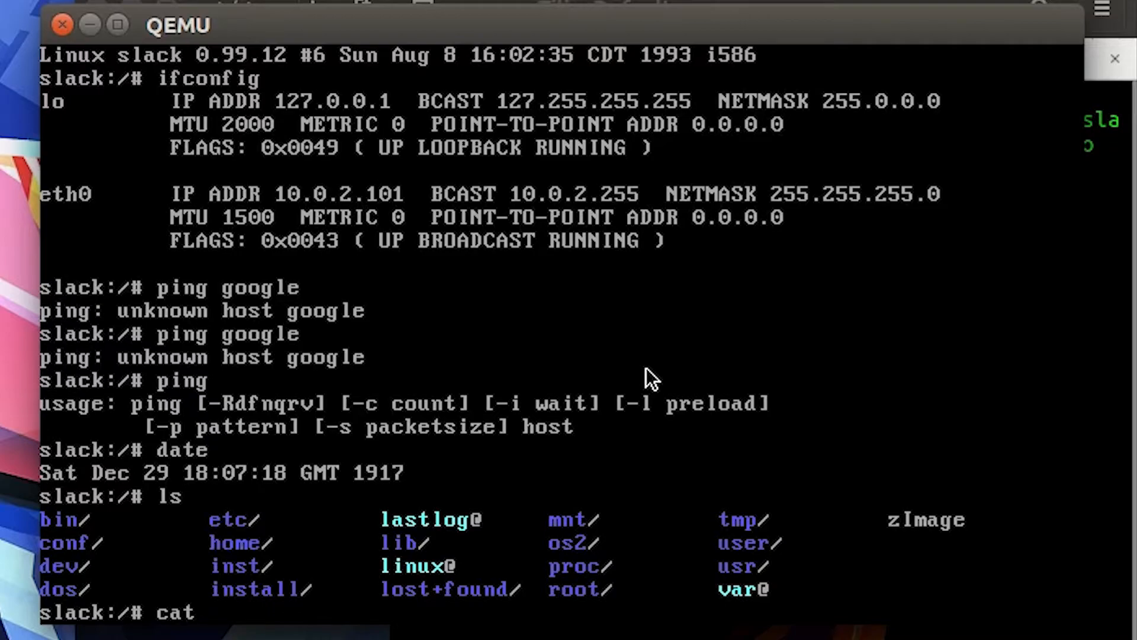
pyautogui.write('etc/fs')
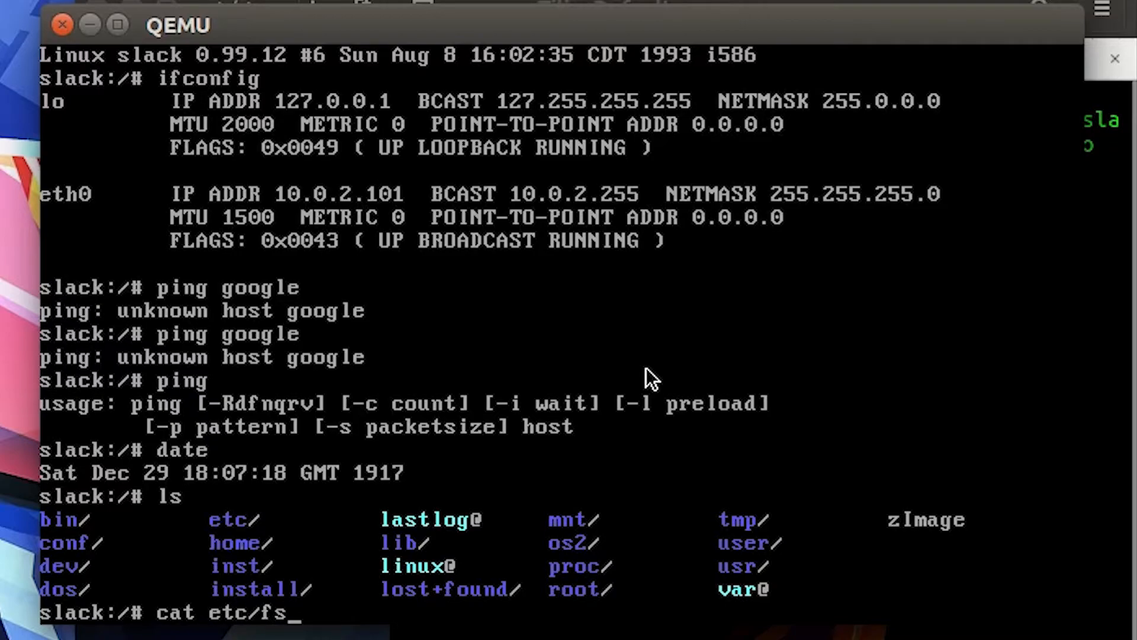
pyautogui.press('Return')
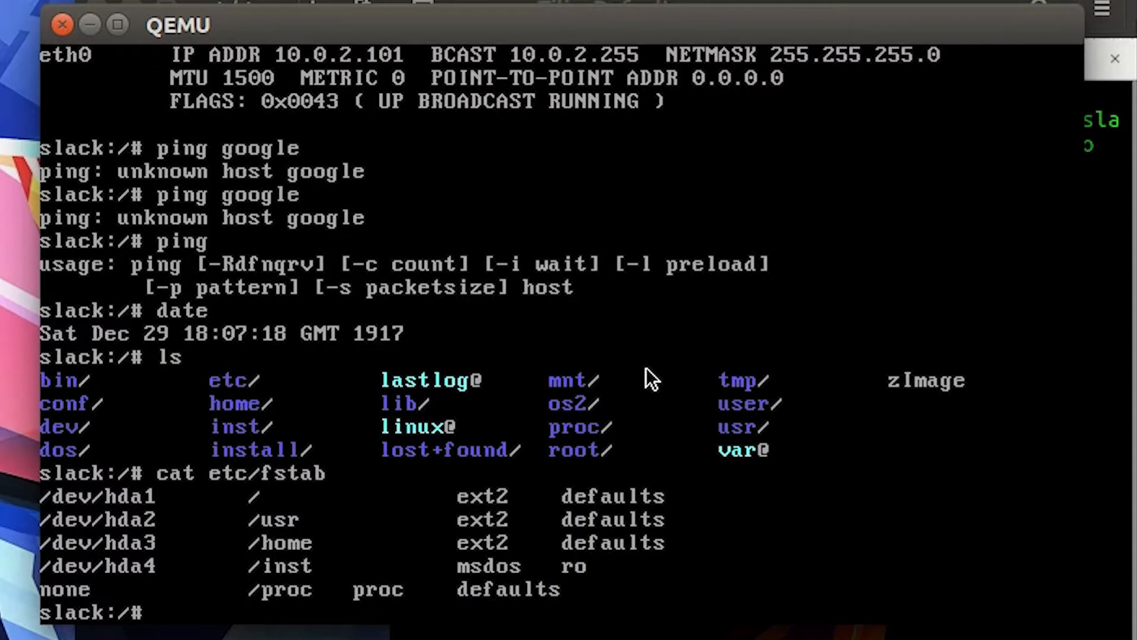
pyautogui.moveTo(394, 525)
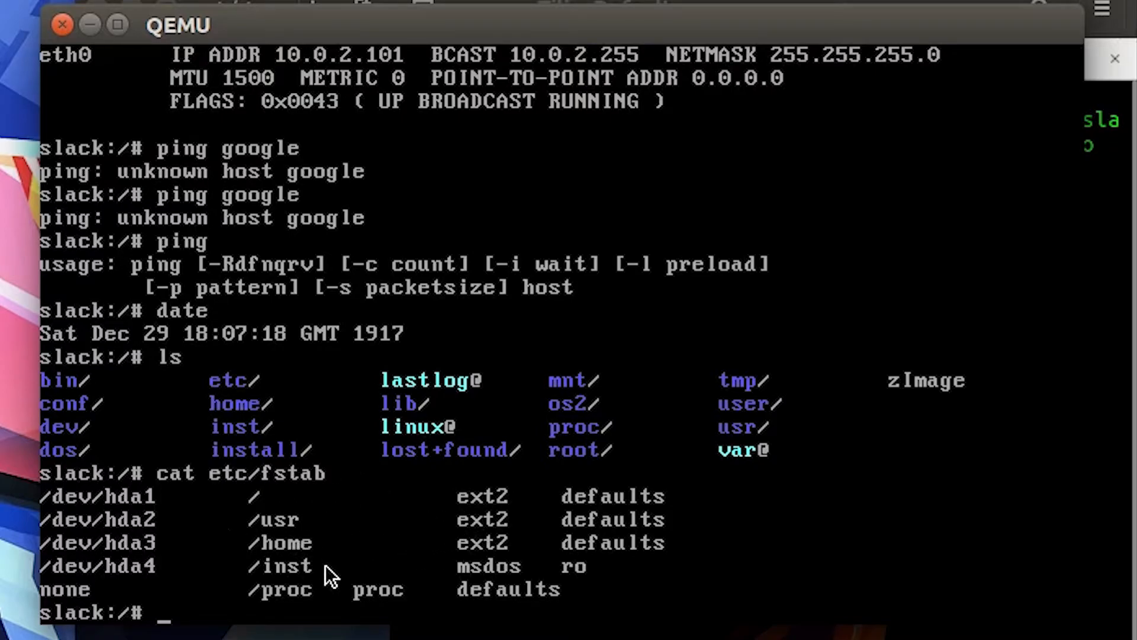
pyautogui.moveTo(578, 611)
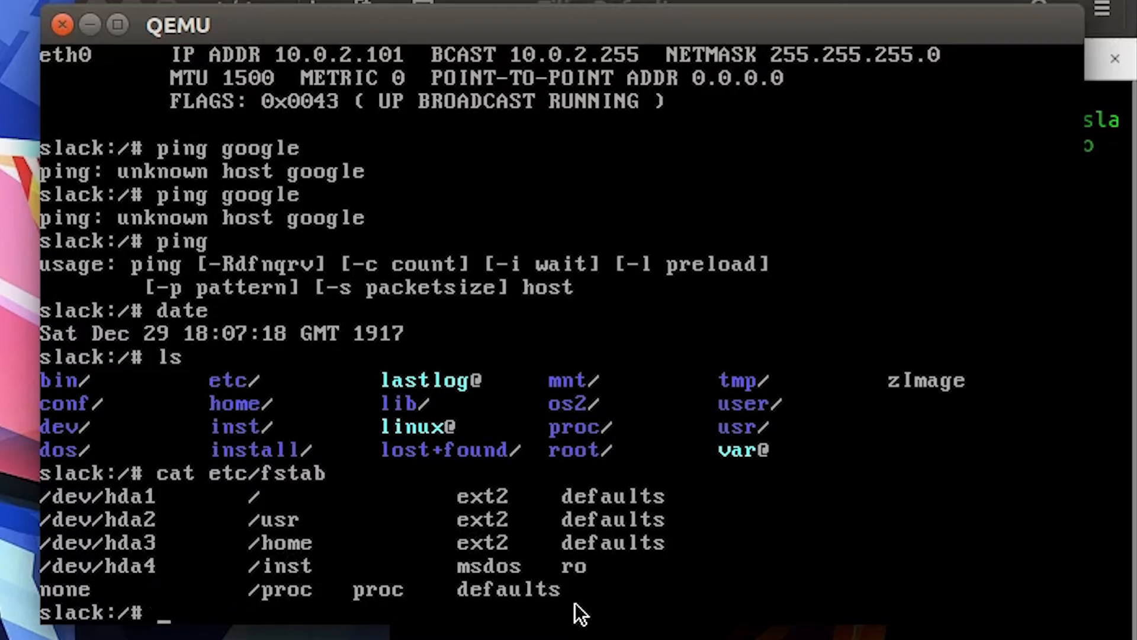
pyautogui.moveTo(599, 602)
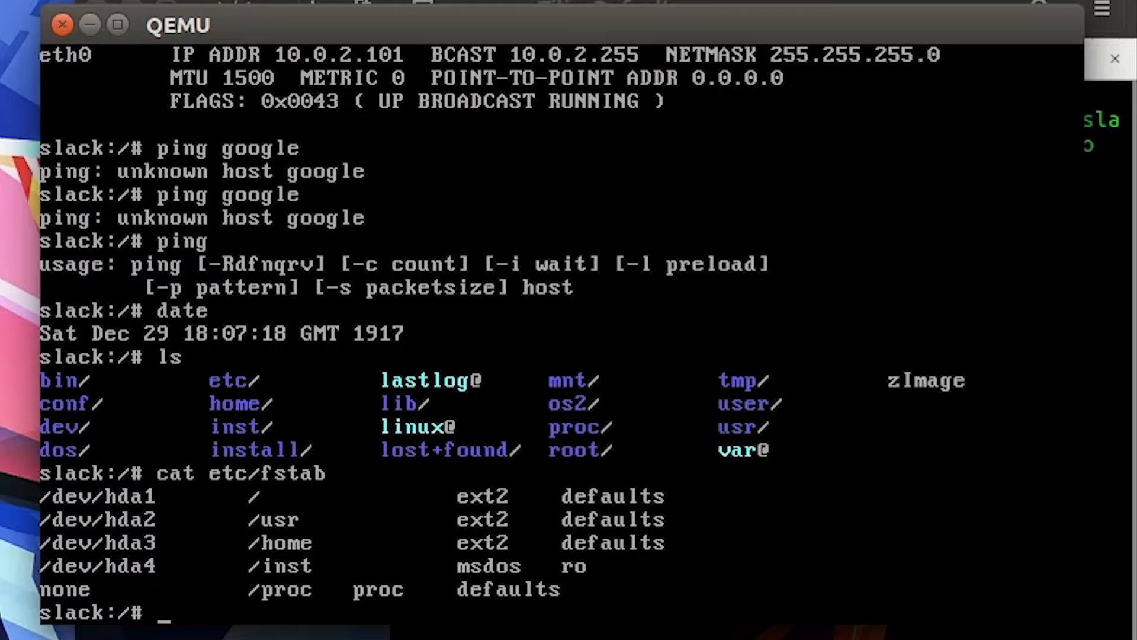
# Show the guest's /proc/cpuinfo attempt and /proc/meminfo memory details with cat.
pyautogui.write('cat')
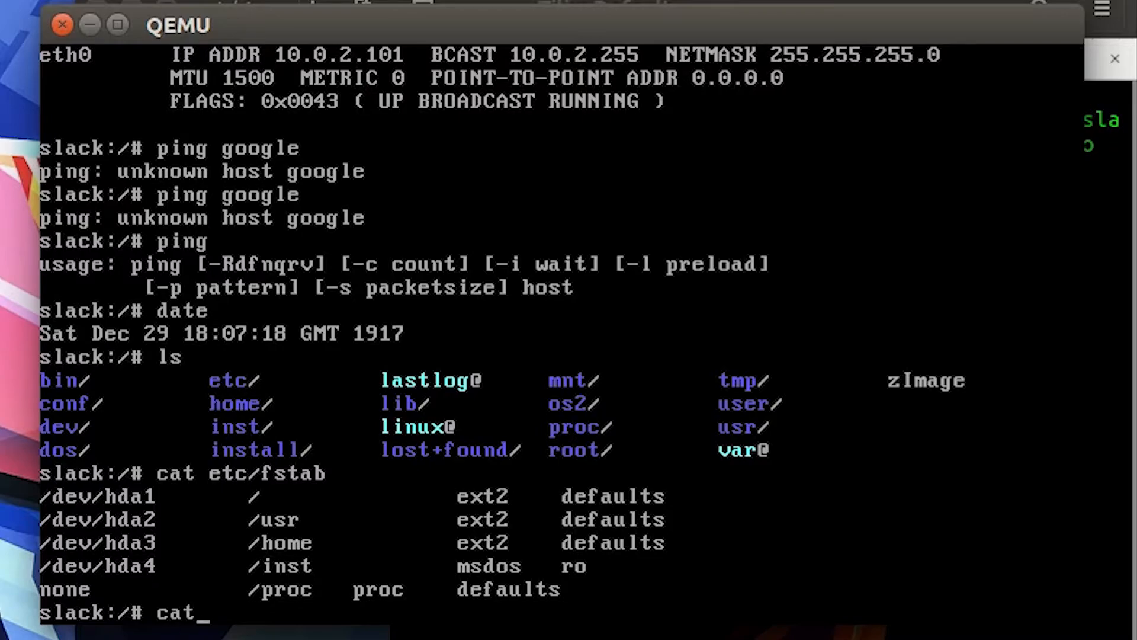
pyautogui.write('/pro')
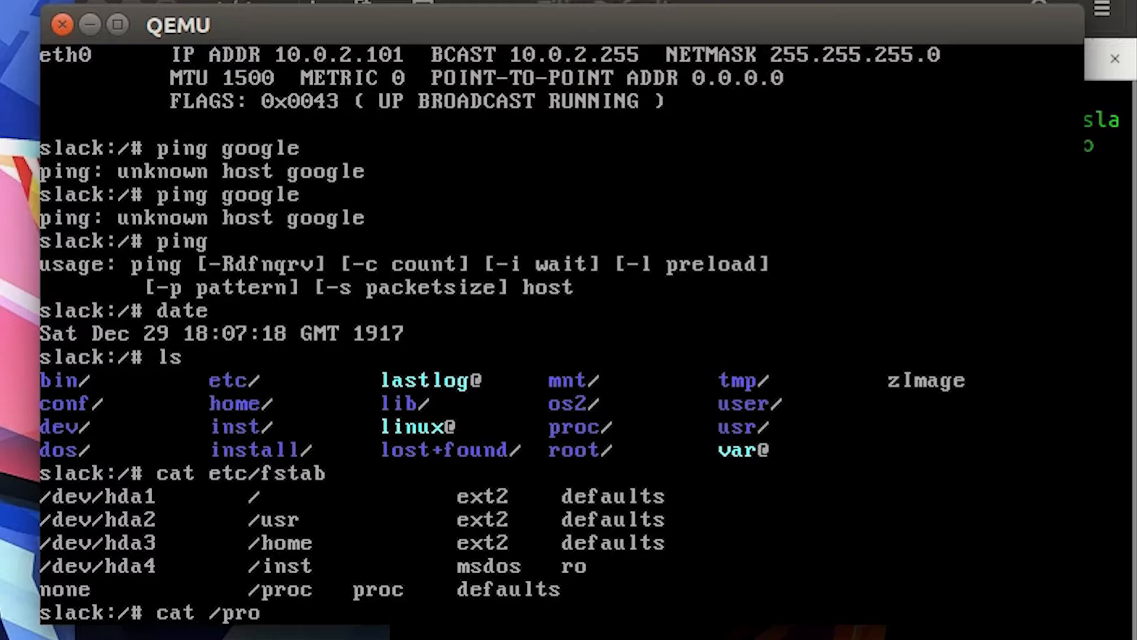
pyautogui.write('c/cp')
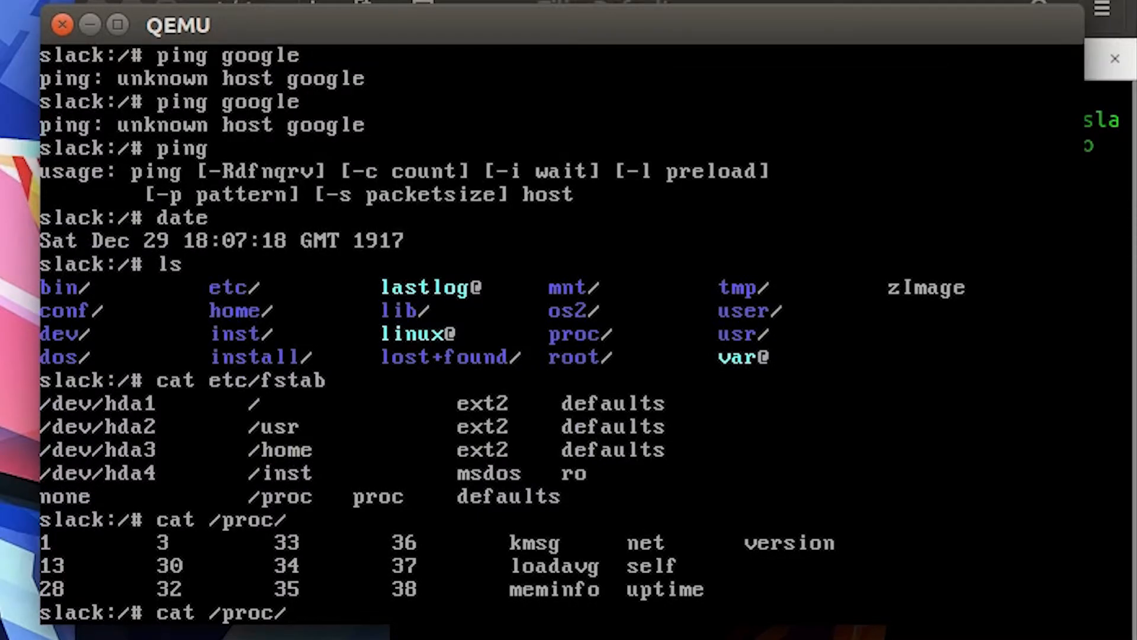
pyautogui.write('meminfo')
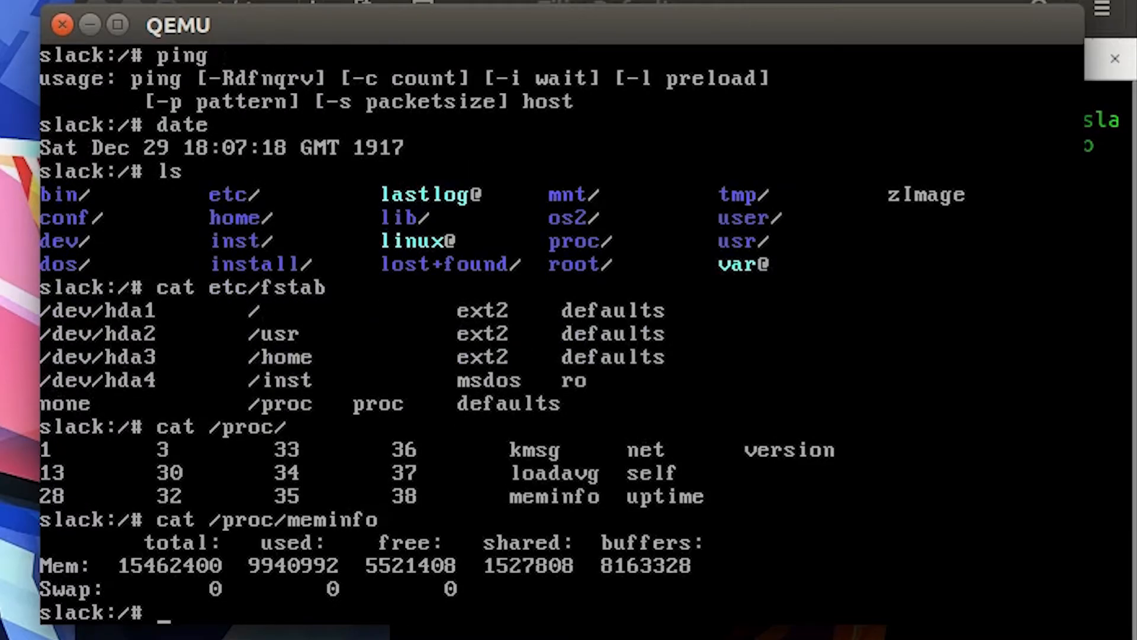
pyautogui.write('cat /proc/meminf')
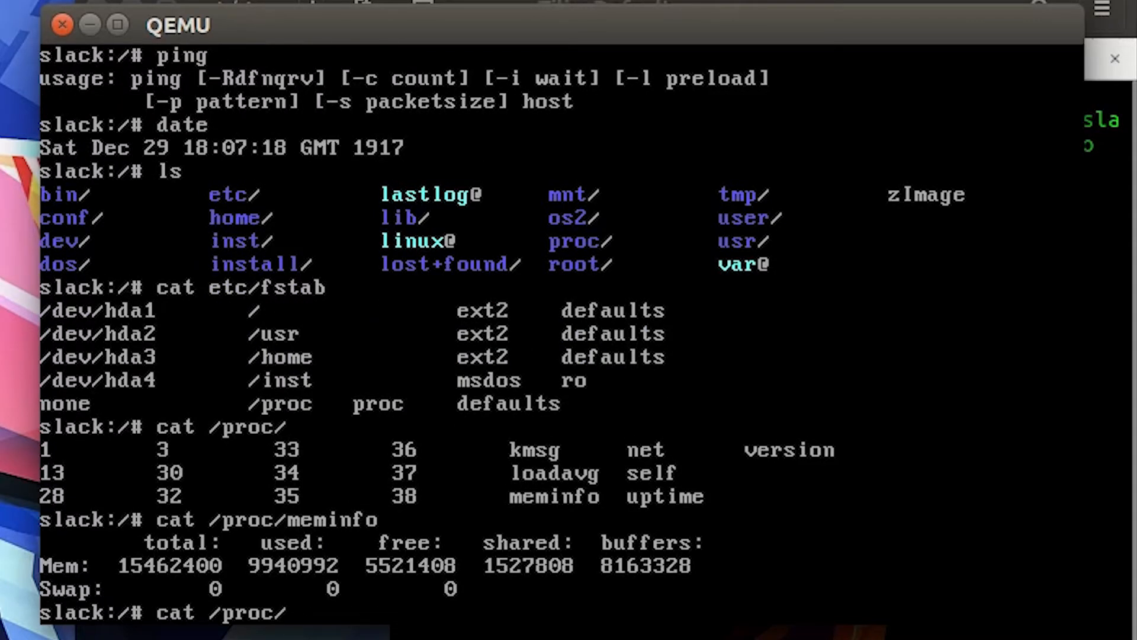
# Show the load average from /proc/loadavg and the system uptime.
pyautogui.write('loadavg')
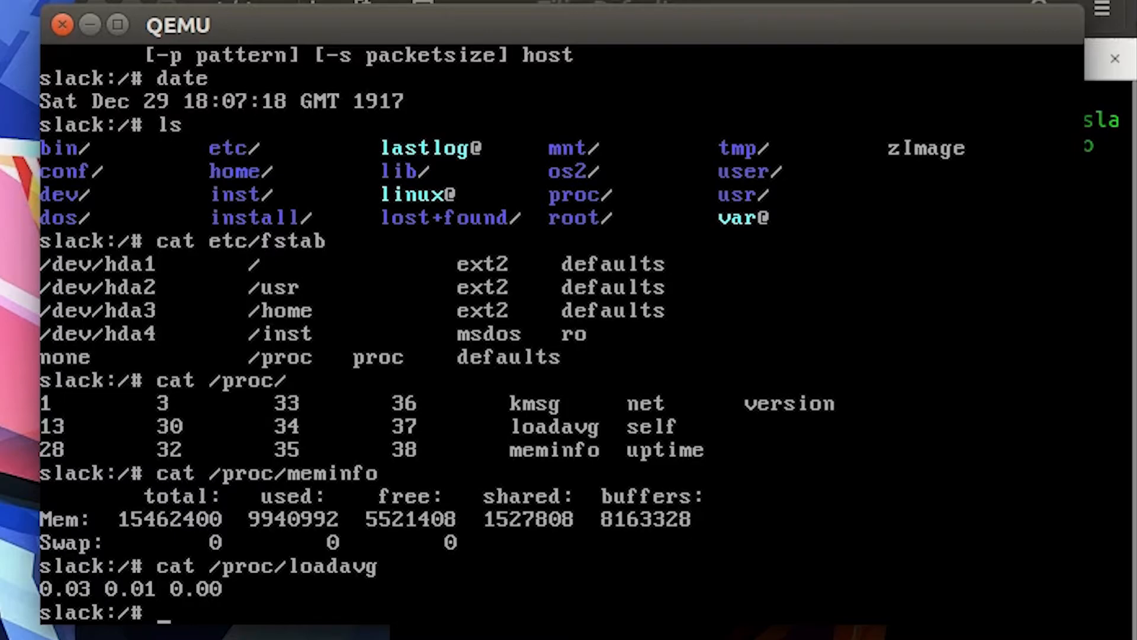
pyautogui.write('cat /proc/loa')
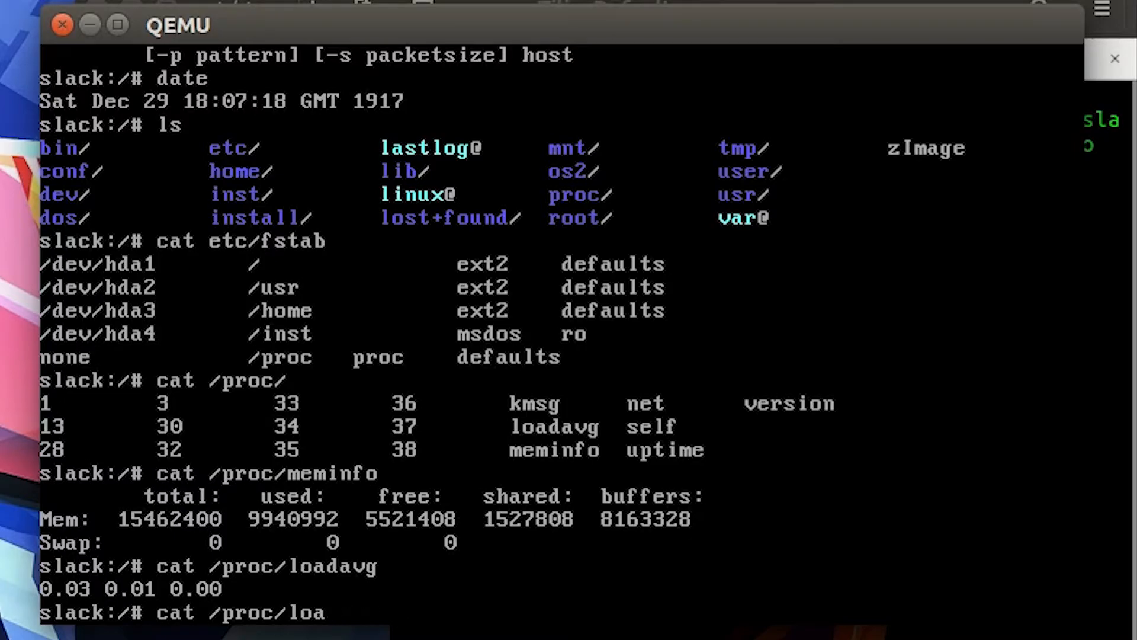
pyautogui.write('uptime')
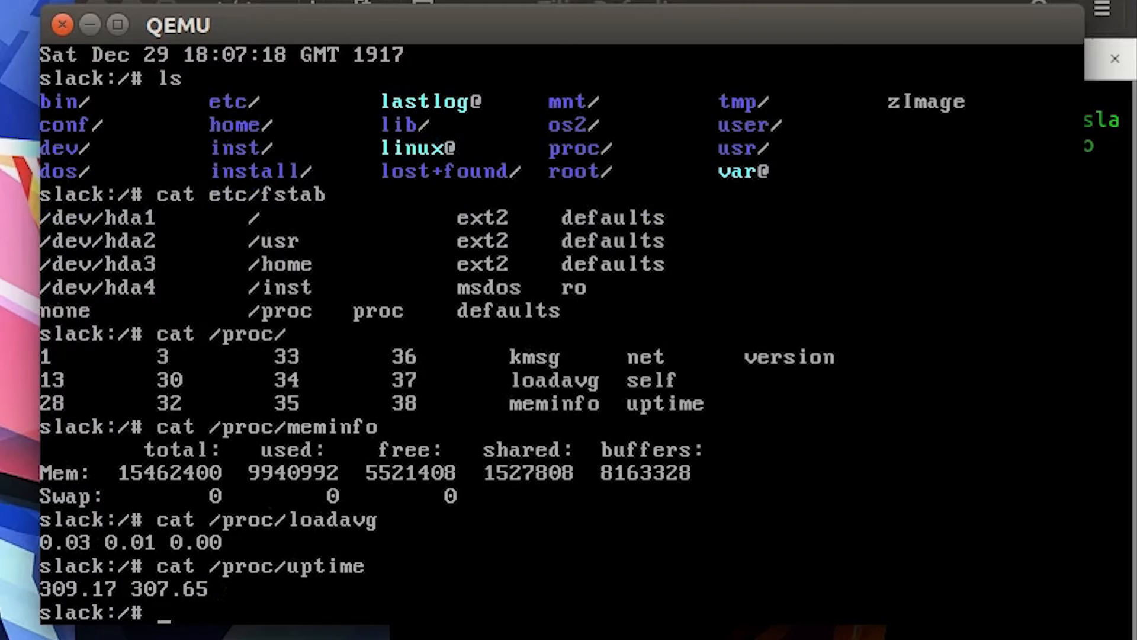
pyautogui.write('uptime')
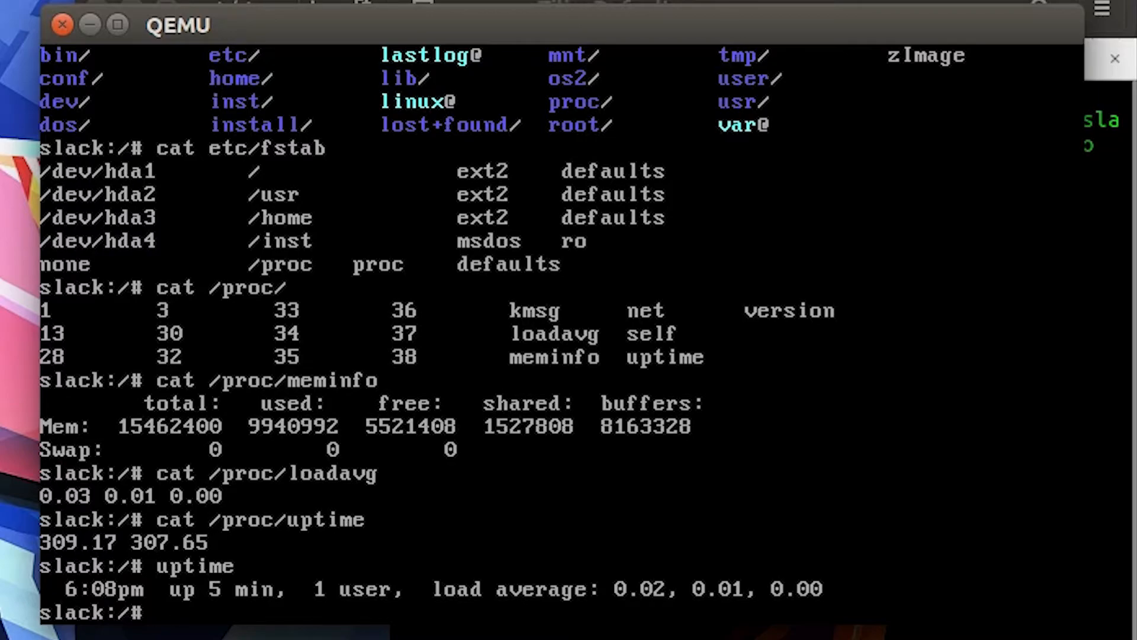
pyautogui.write('uptime')
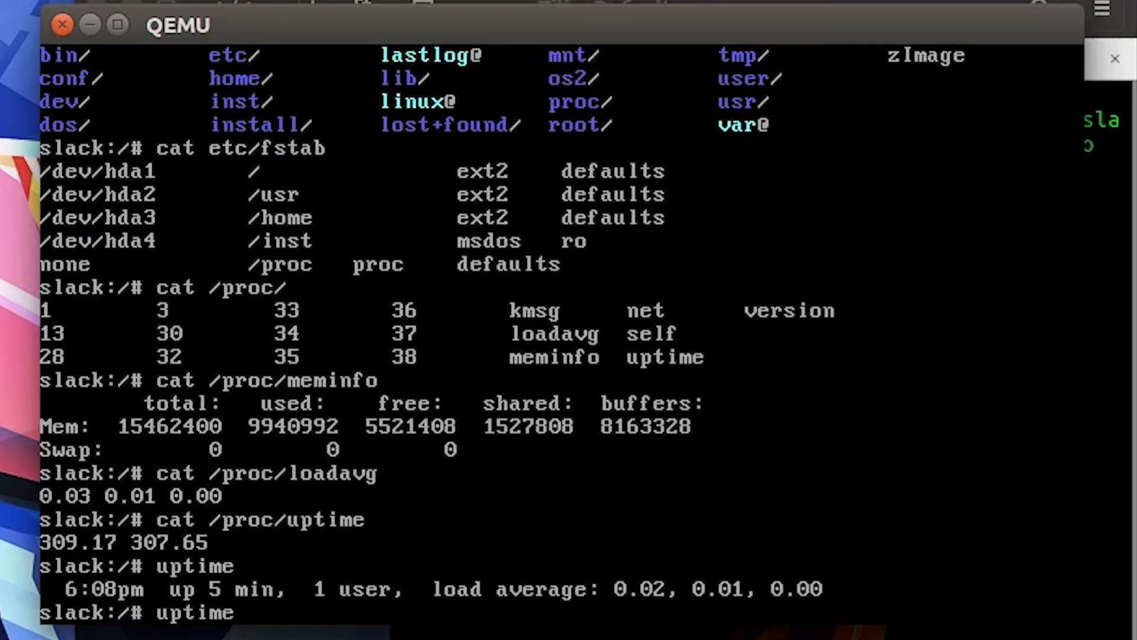
# Show /proc/uptime and the kernel version 0.99.12 from /proc/version.
pyautogui.write('cat /proc/u')
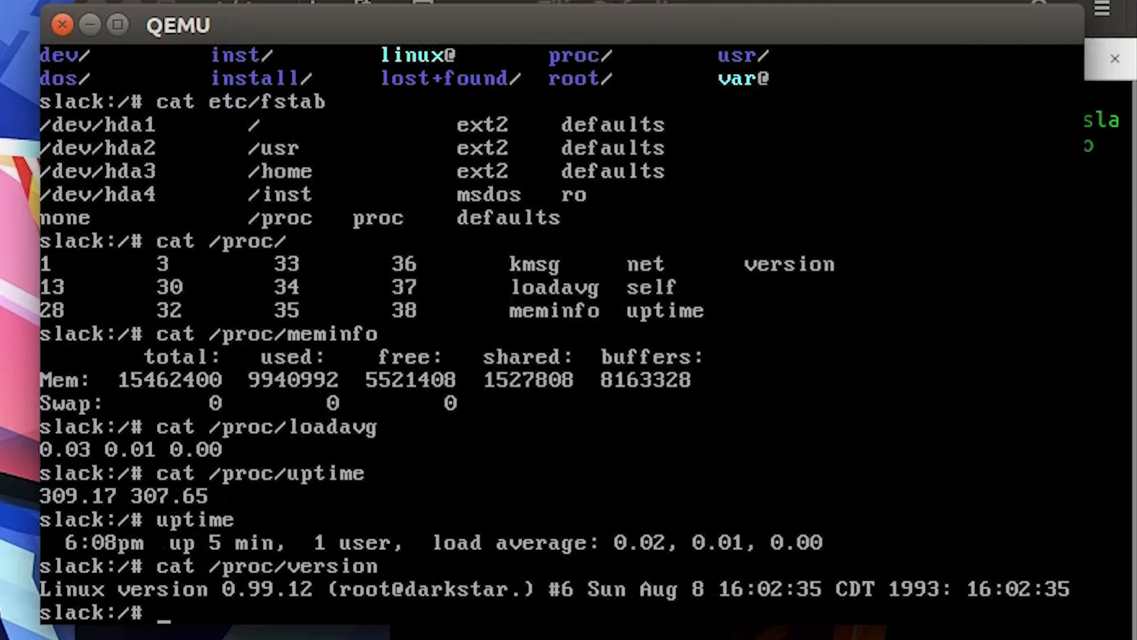
pyautogui.write('cat /proc/version')
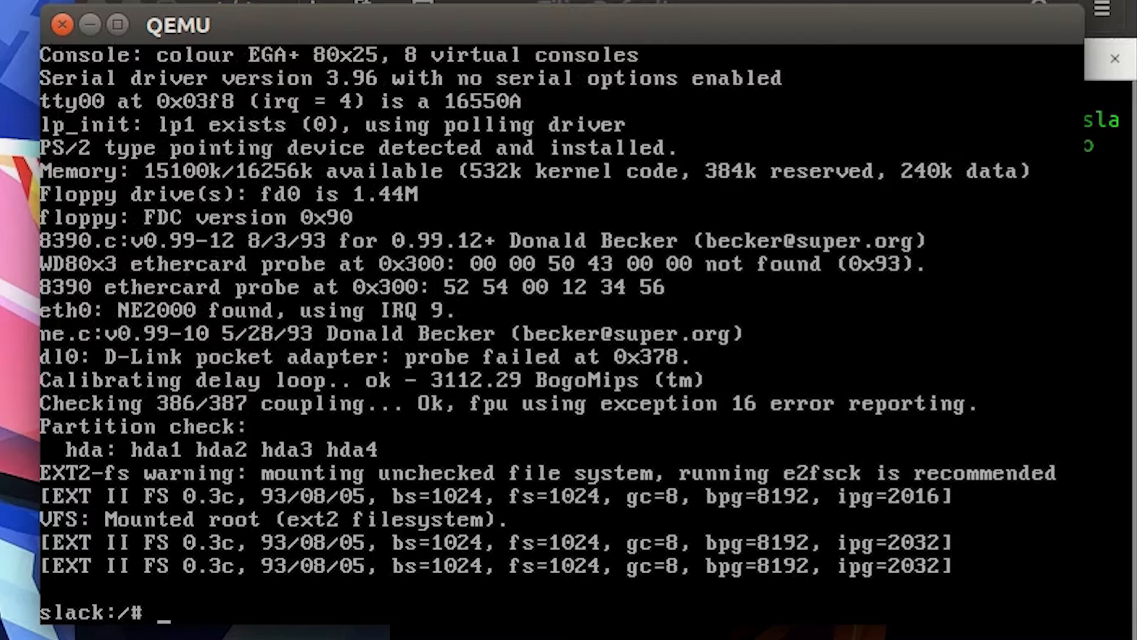
# Try dmesg (not found), then list /var/log contents with cat and tab completion.
pyautogui.write('dmesg')
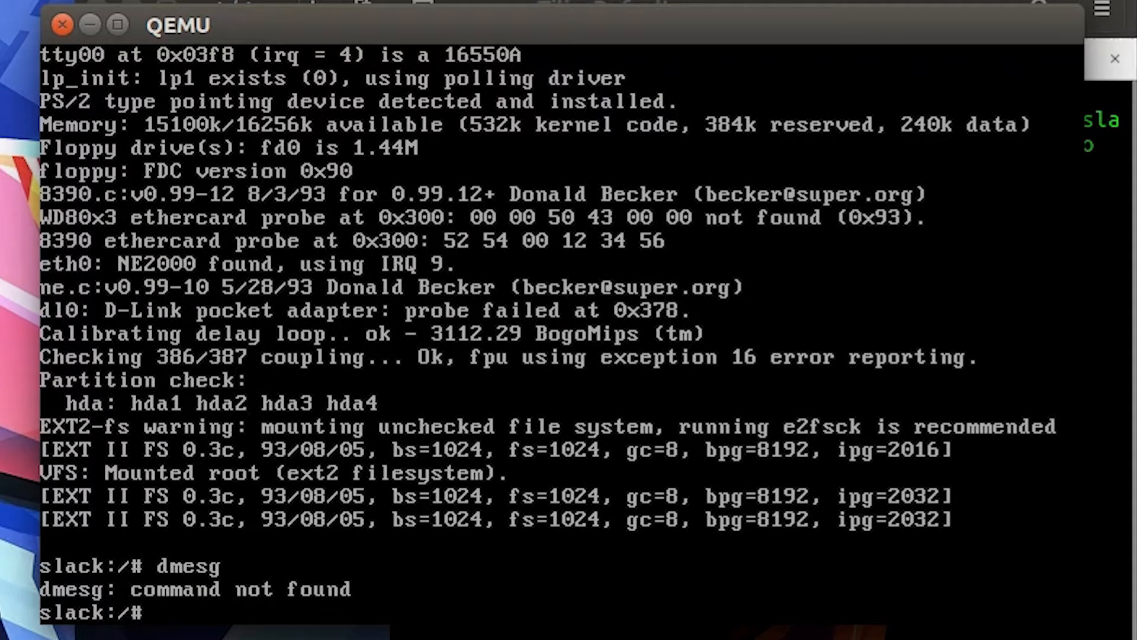
pyautogui.write('c')
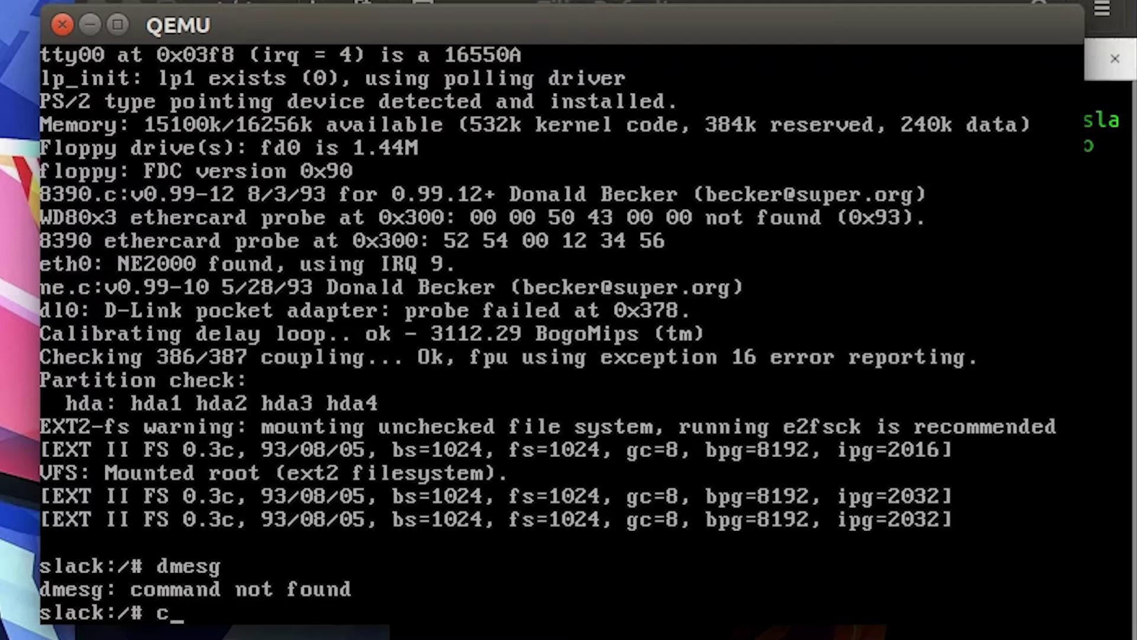
pyautogui.write('at /')
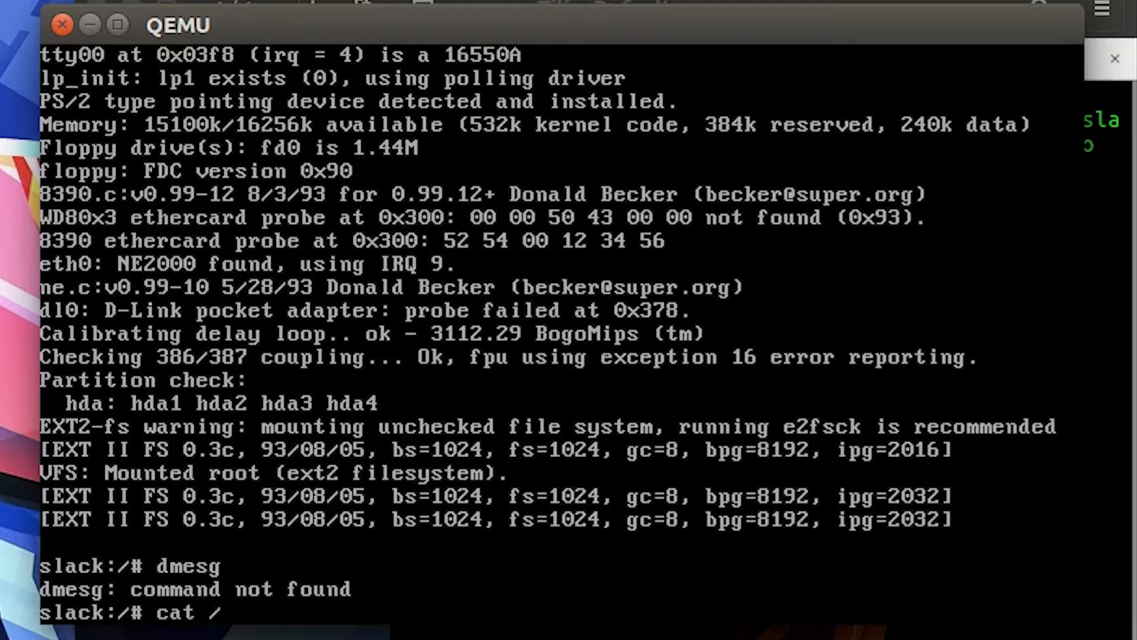
pyautogui.write('var/')
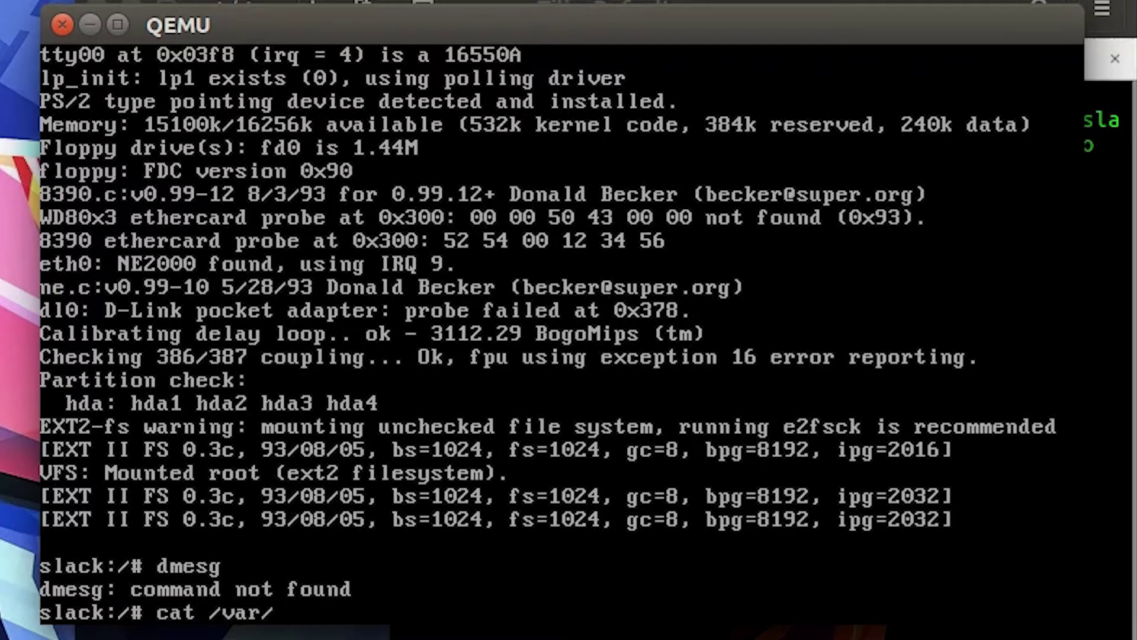
pyautogui.write('log')
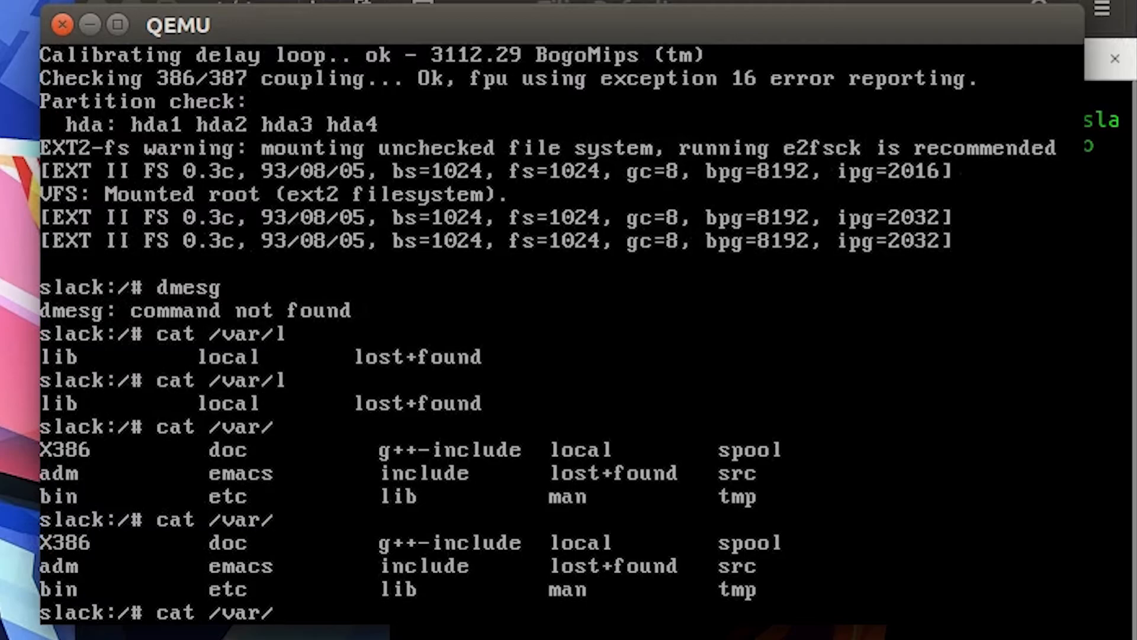
# List the /proc entries, then start top in the Slackware shell.
pyautogui.write('cat /proc/')
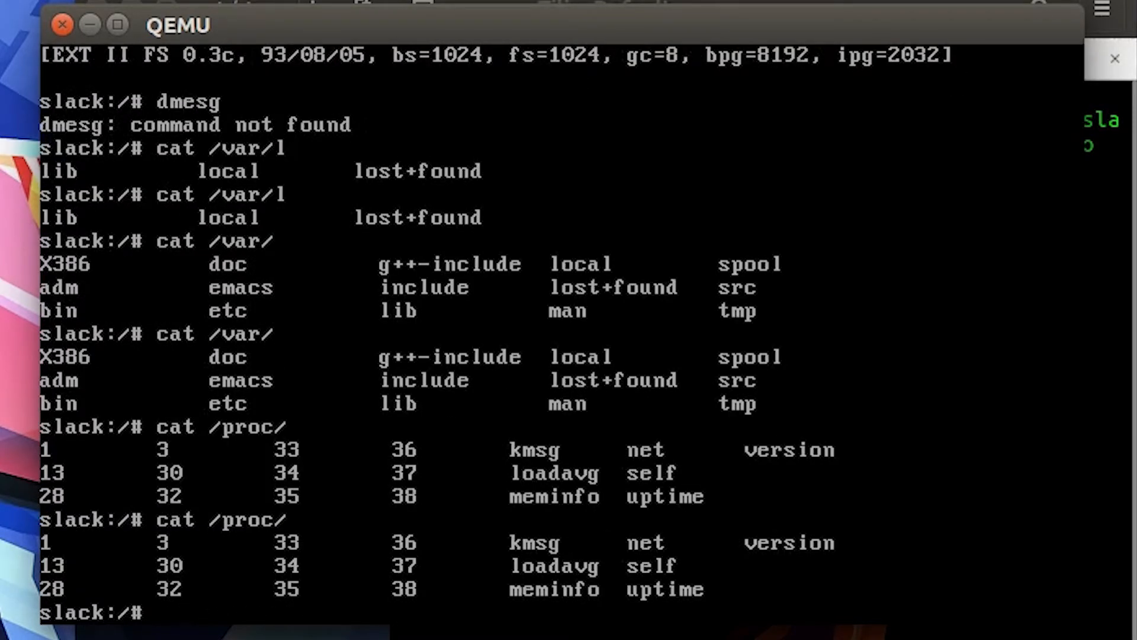
pyautogui.write('top')
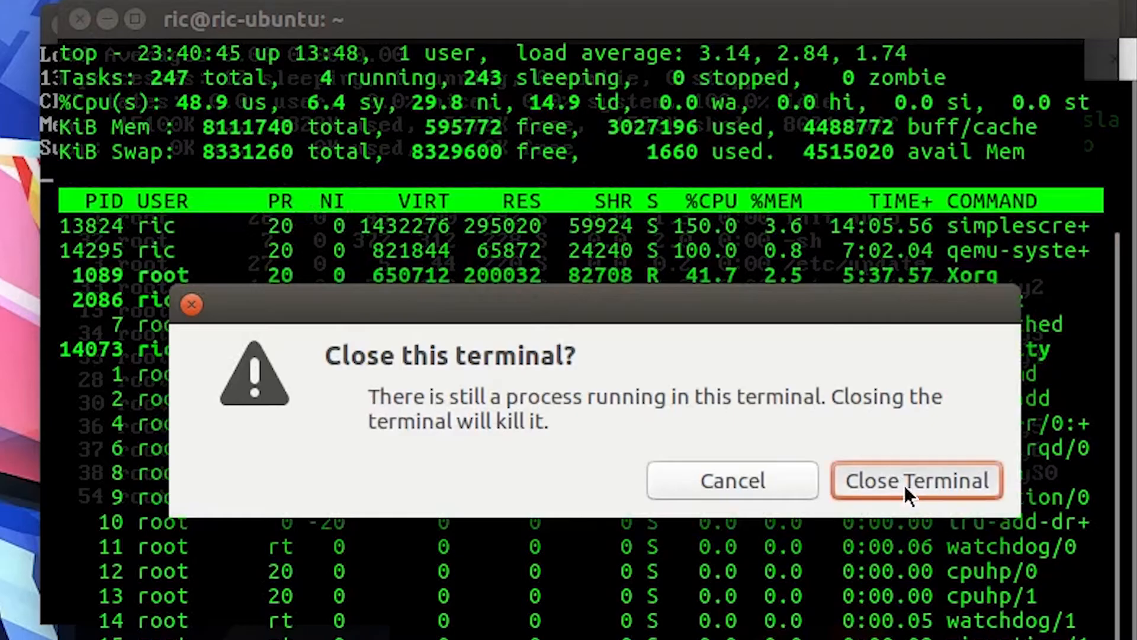
# Confirm closing the host terminal and refocus the QEMU console showing top's 13 processes.
pyautogui.click(917, 480)
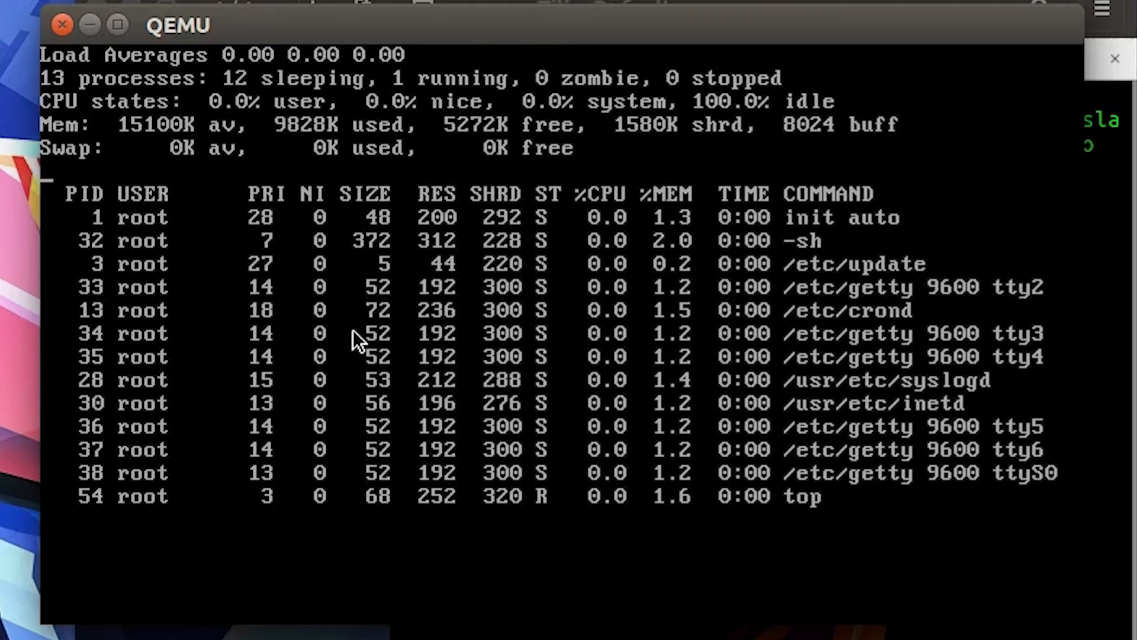
pyautogui.click(355, 341)
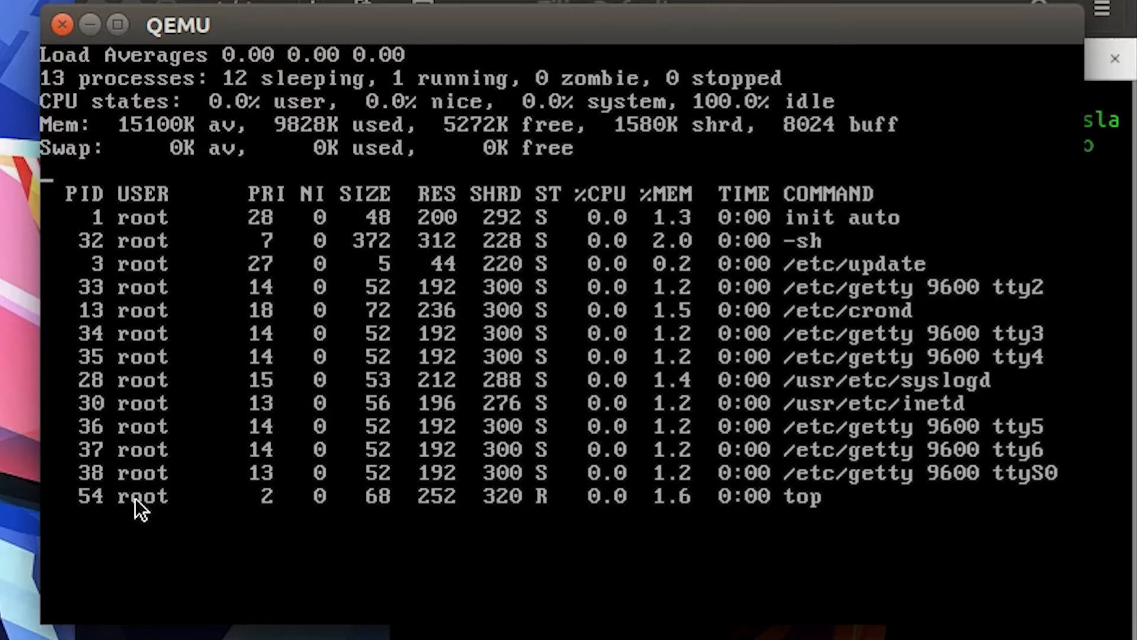
pyautogui.moveTo(120, 519)
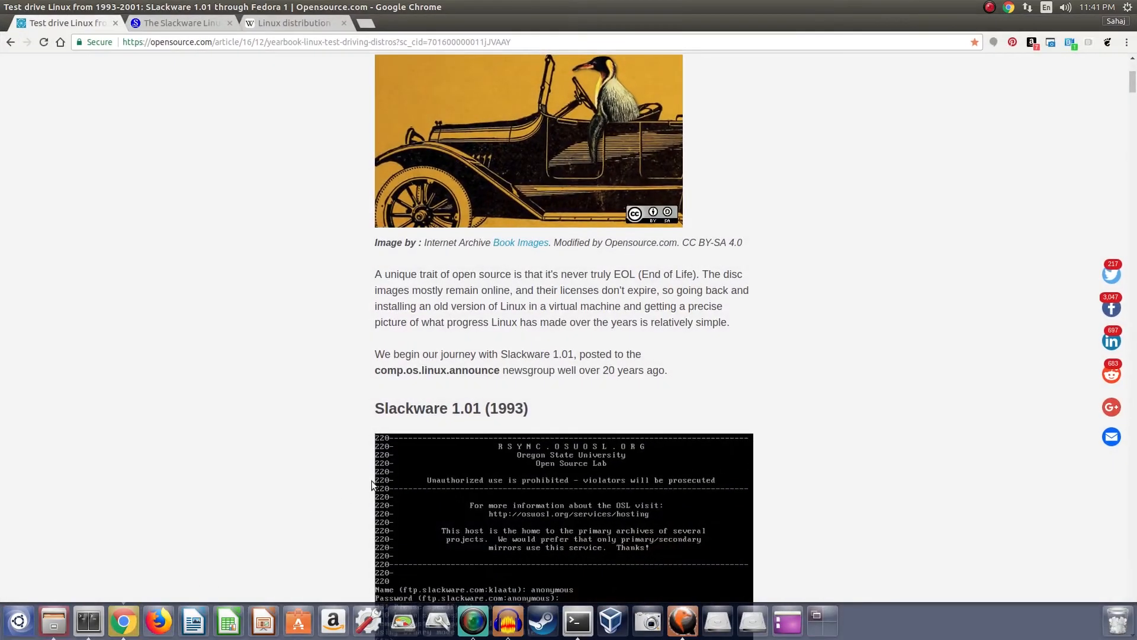
# Scroll the article through the Slackware 1.01 section down to the Debian 0.91 heading.
pyautogui.scroll(-3)
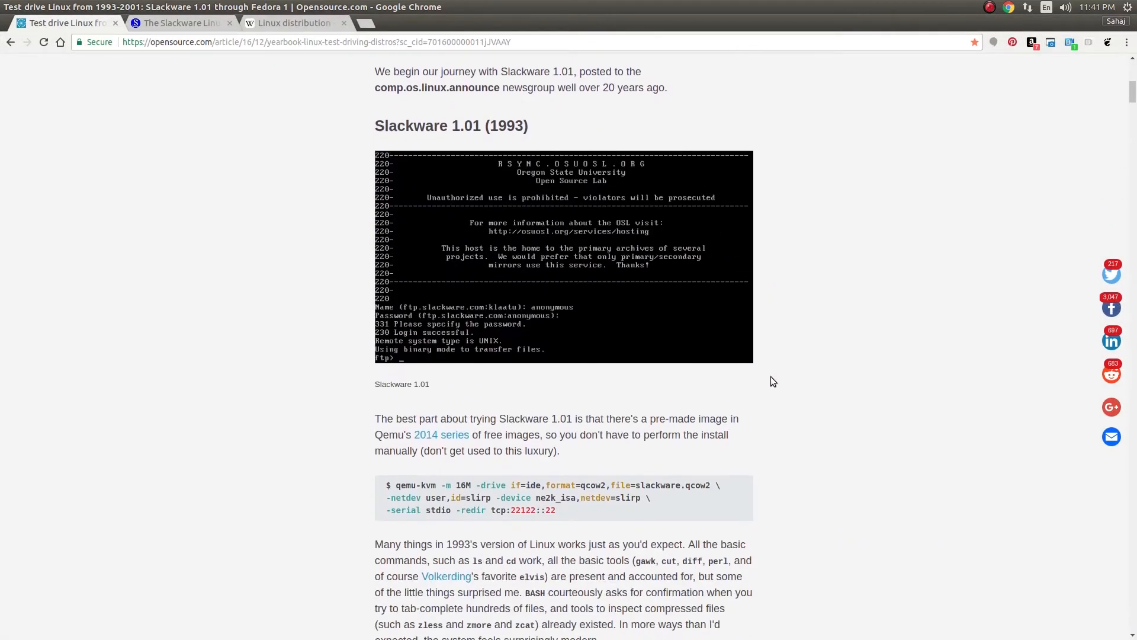
pyautogui.scroll(-3)
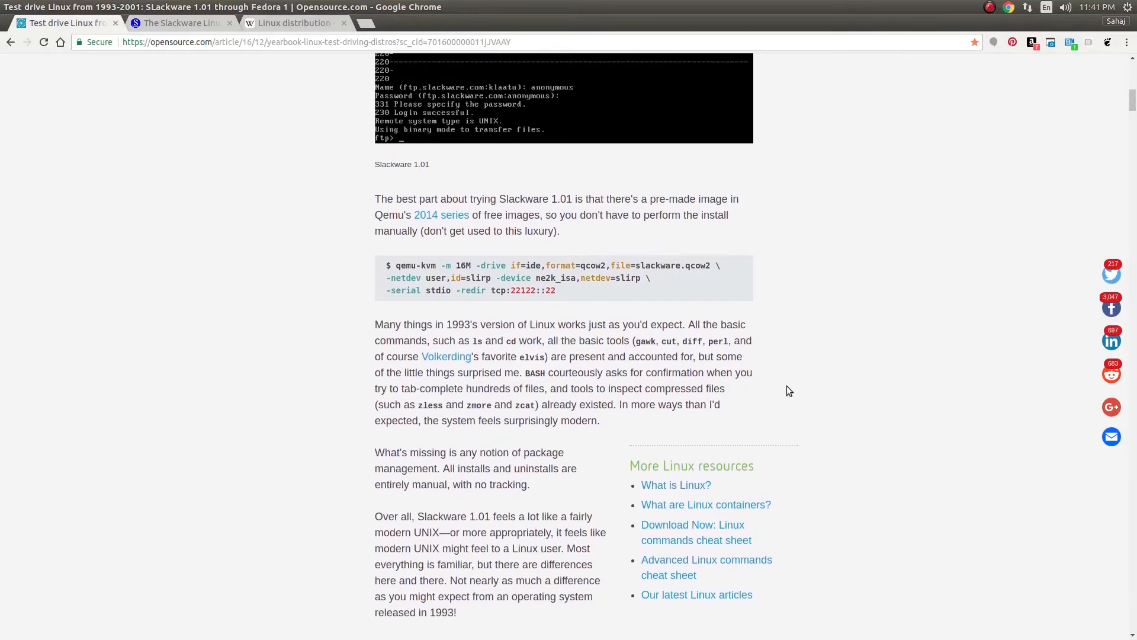
pyautogui.moveTo(640, 344)
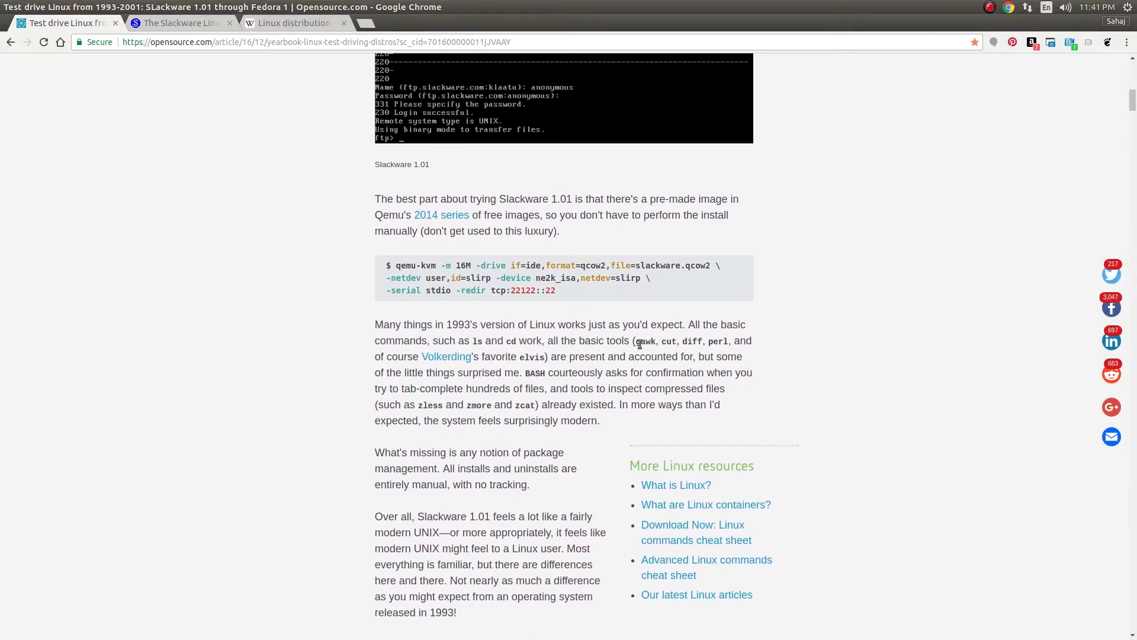
pyautogui.scroll(-3)
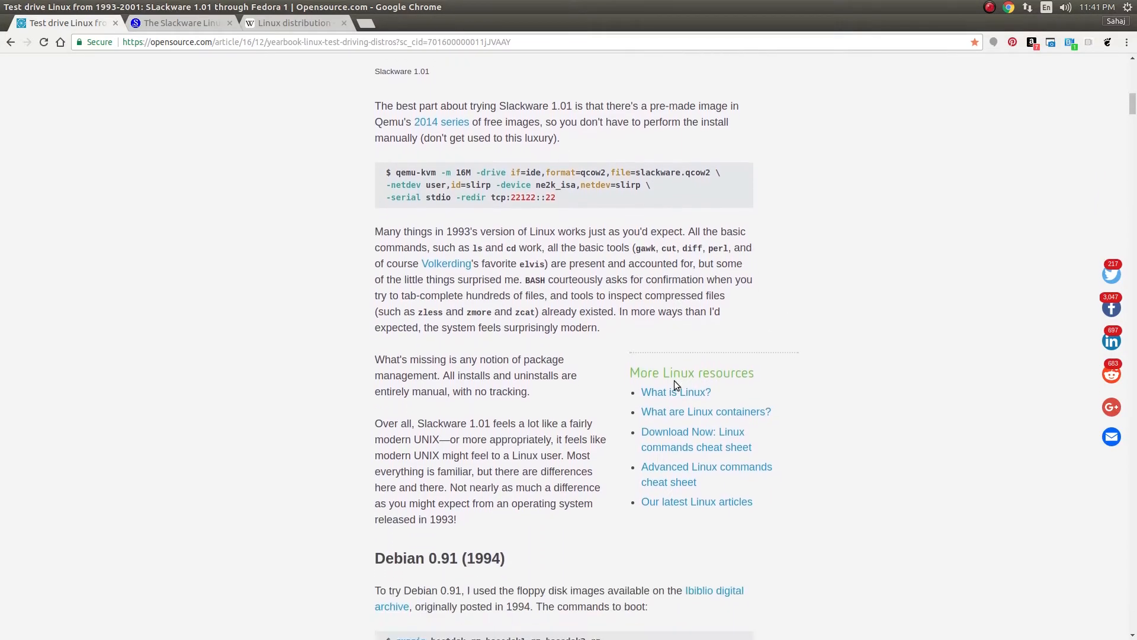